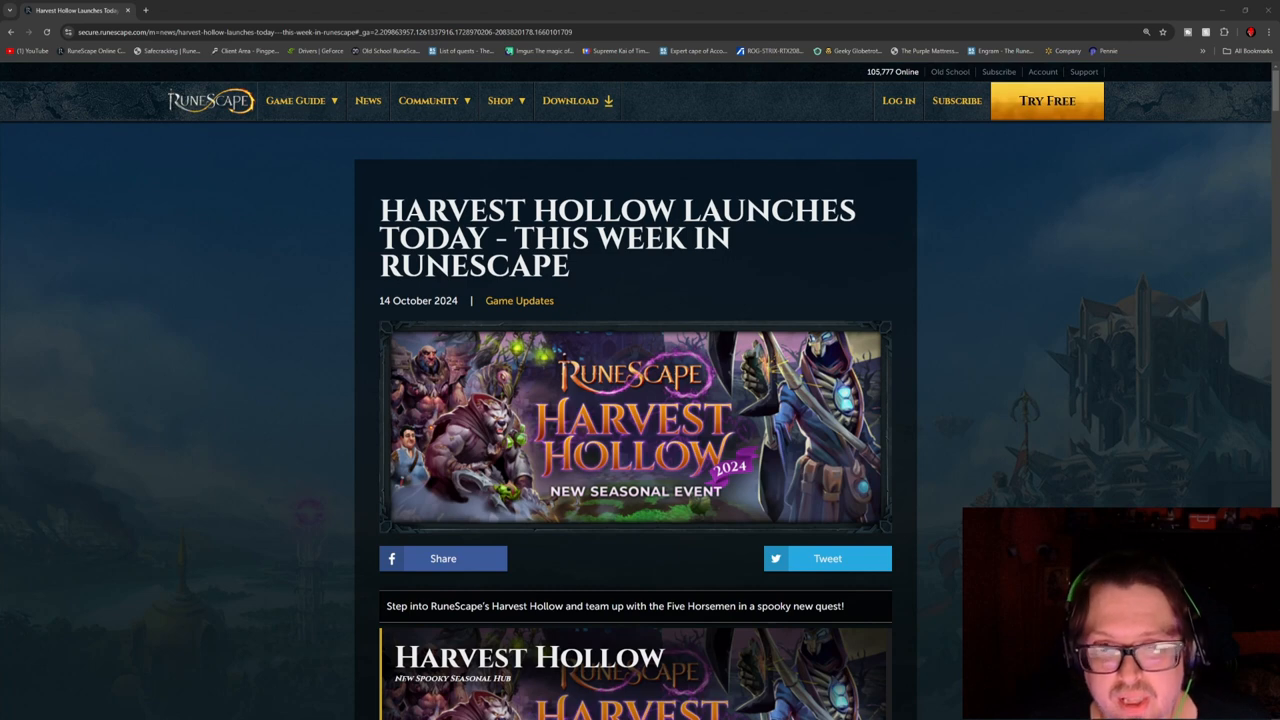
{"action": "scroll", "scroll_direction": "down", "scroll_amount": 3}
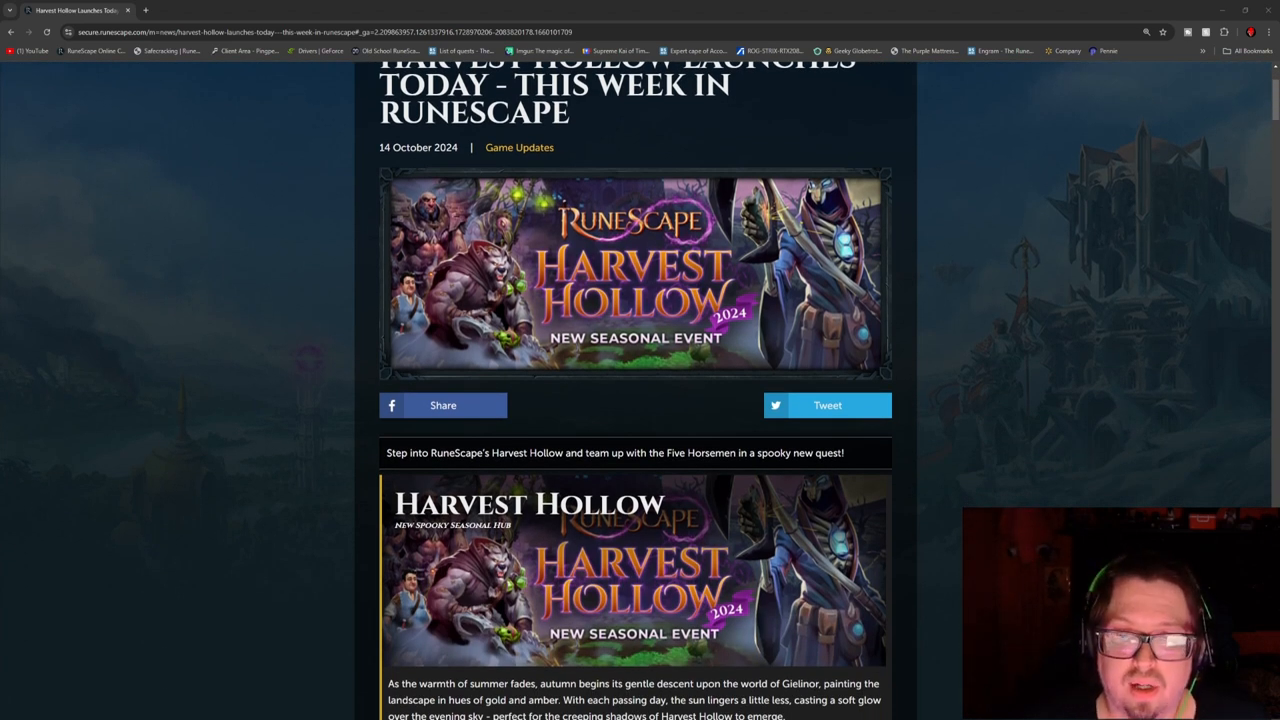
{"action": "scroll", "scroll_direction": "down", "scroll_amount": 3}
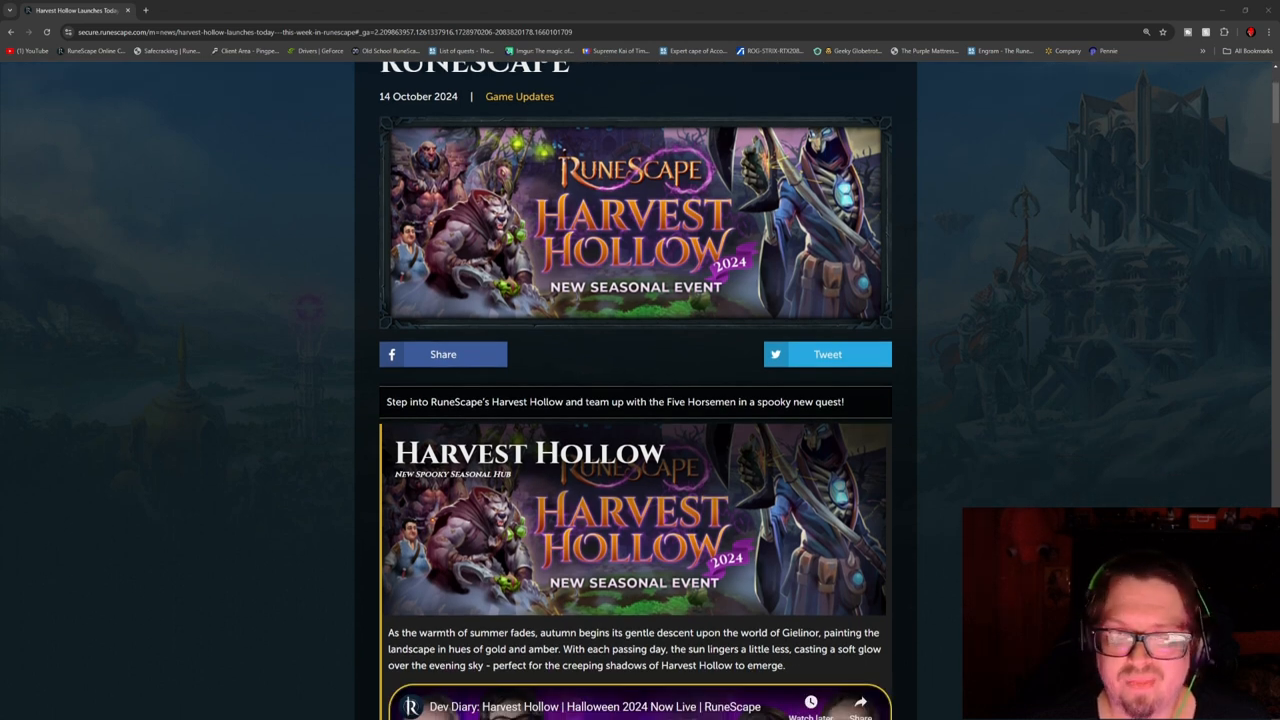
{"action": "scroll", "scroll_direction": "up", "scroll_amount": 3}
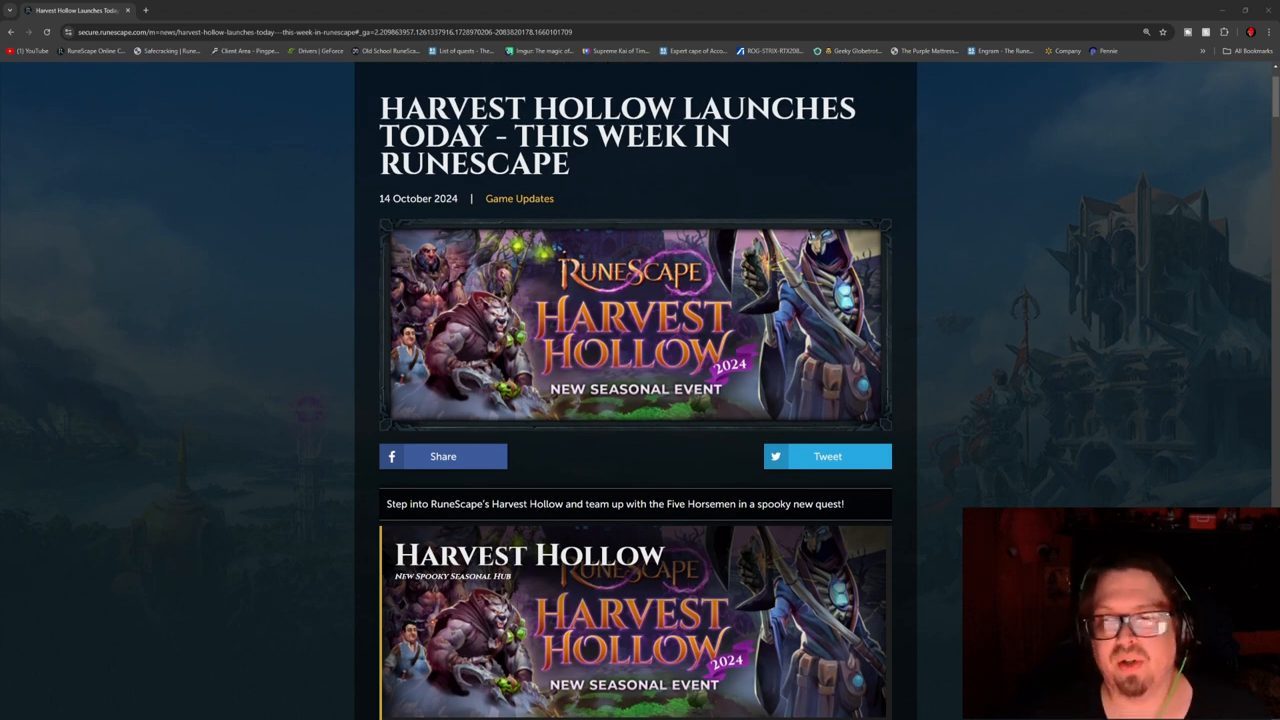
{"action": "scroll", "scroll_direction": "up", "scroll_amount": 3}
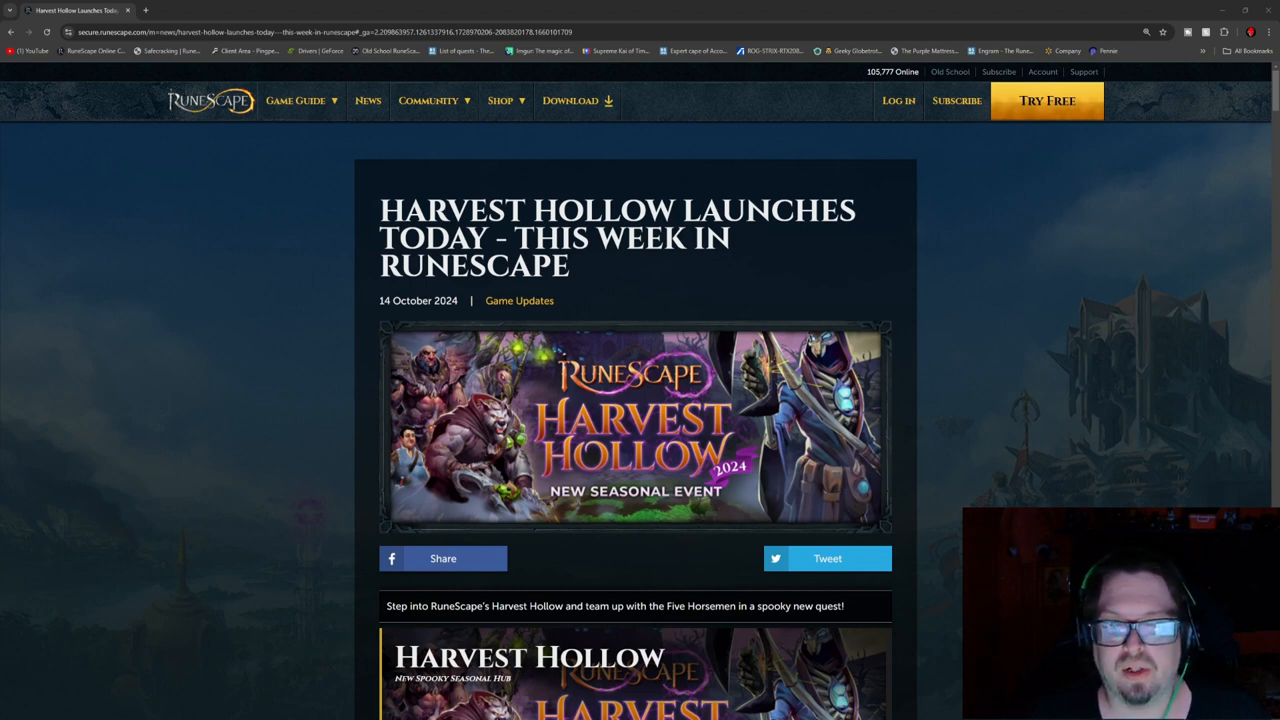
{"action": "scroll", "scroll_direction": "down", "scroll_amount": 3}
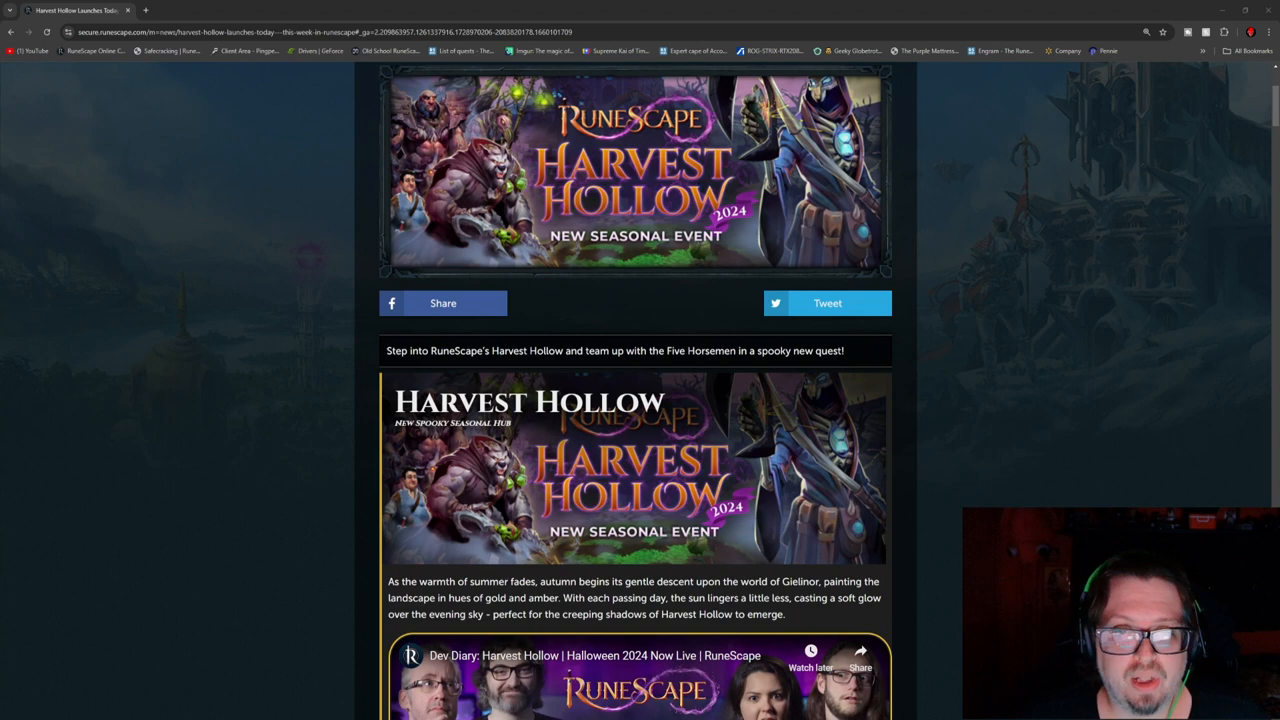
{"action": "scroll", "scroll_direction": "down", "scroll_amount": 3}
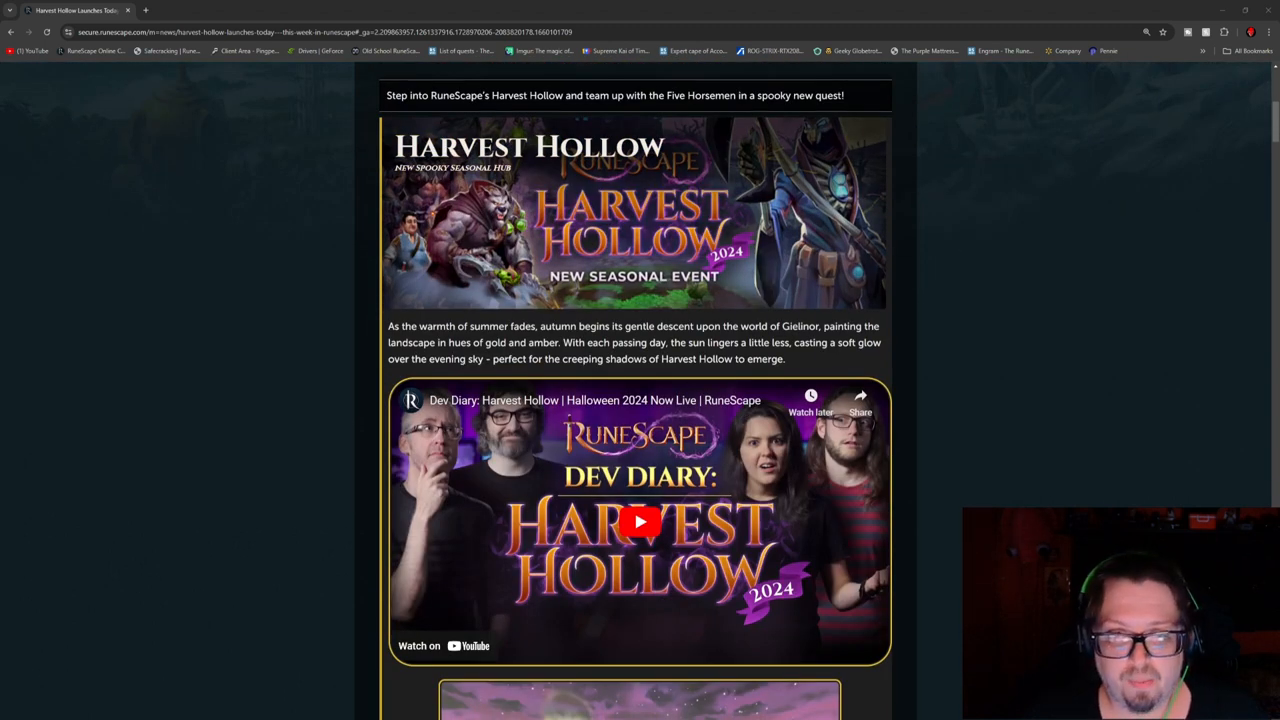
{"action": "scroll", "scroll_direction": "down", "scroll_amount": 3}
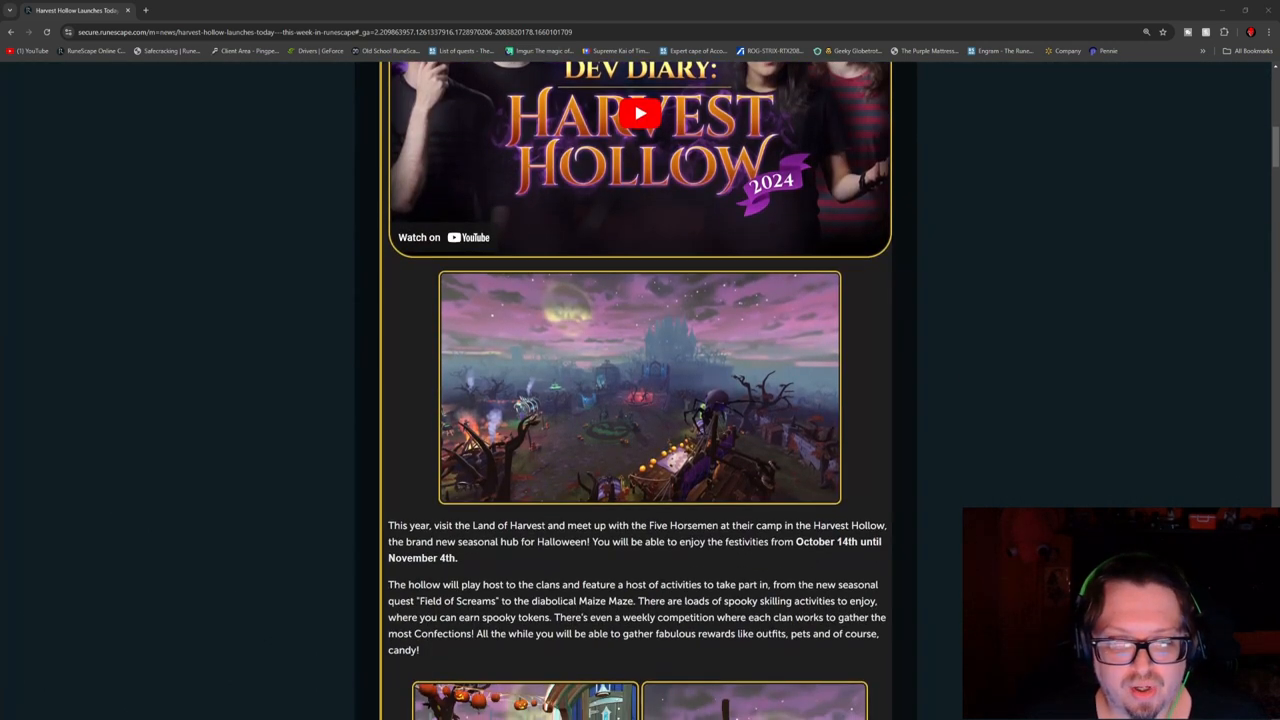
{"action": "scroll", "scroll_direction": "down", "scroll_amount": 3}
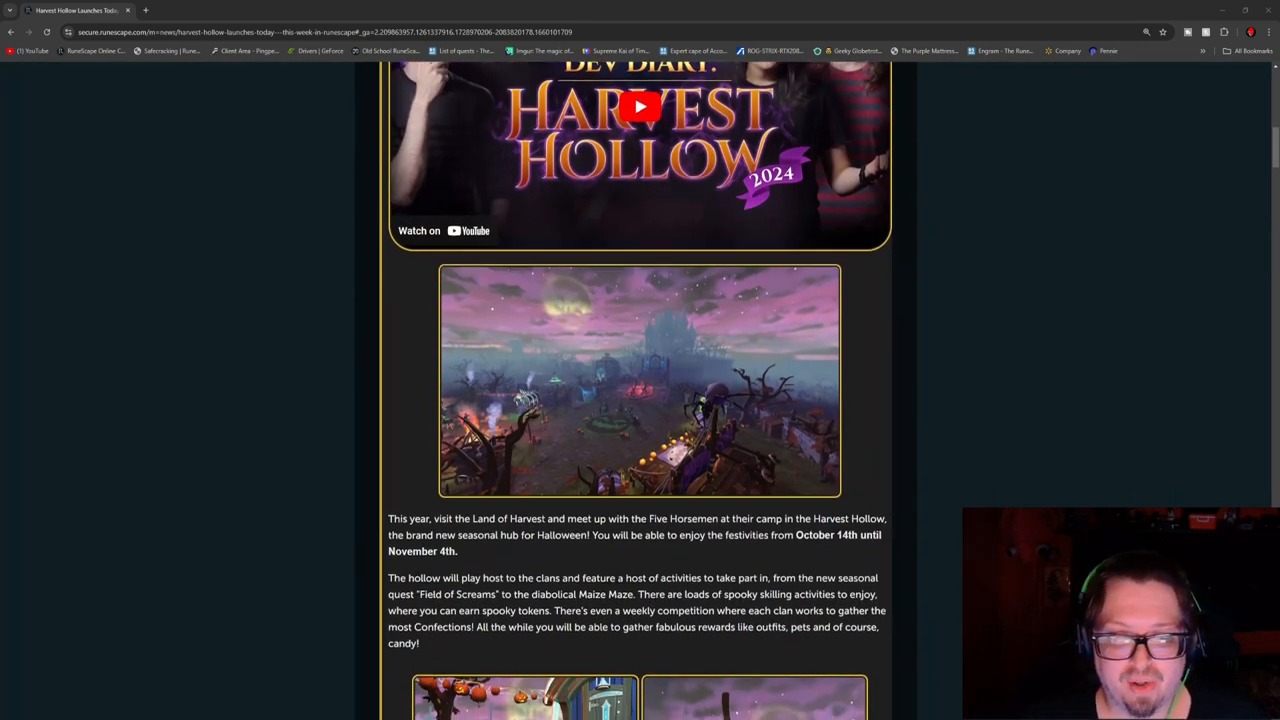
{"action": "scroll", "scroll_direction": "down", "scroll_amount": 3}
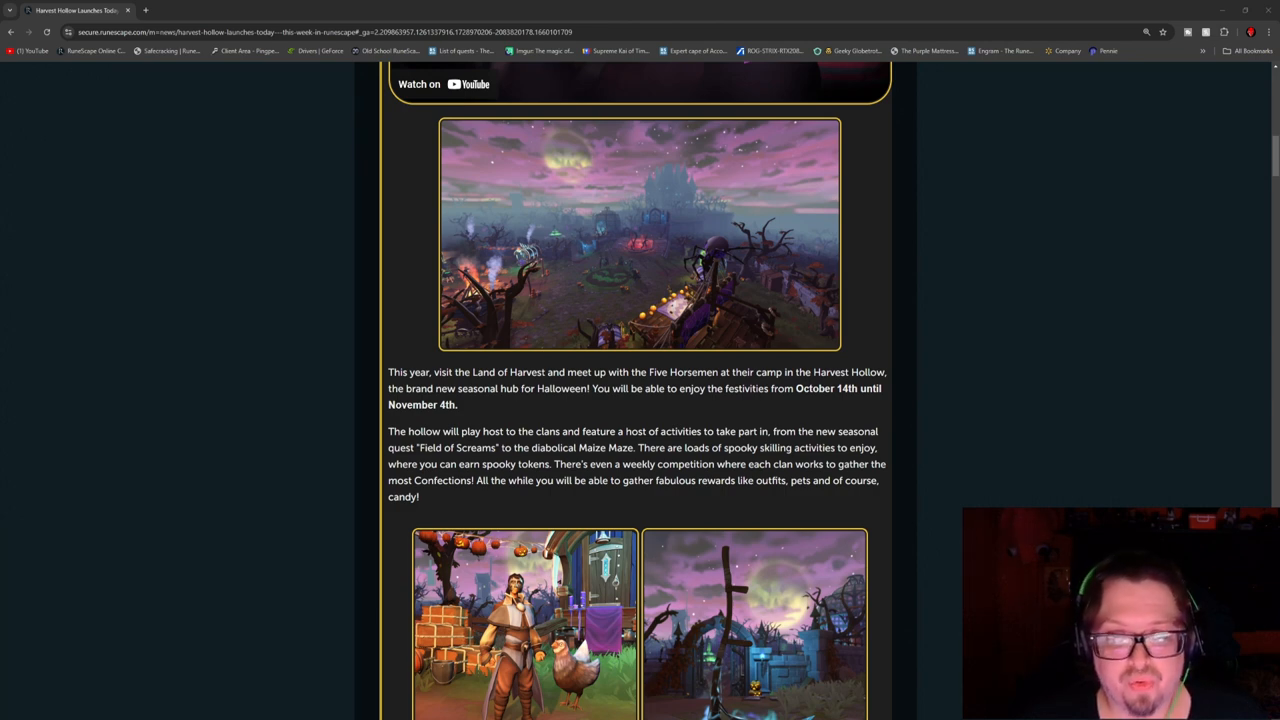
{"action": "scroll", "scroll_direction": "down", "scroll_amount": 3}
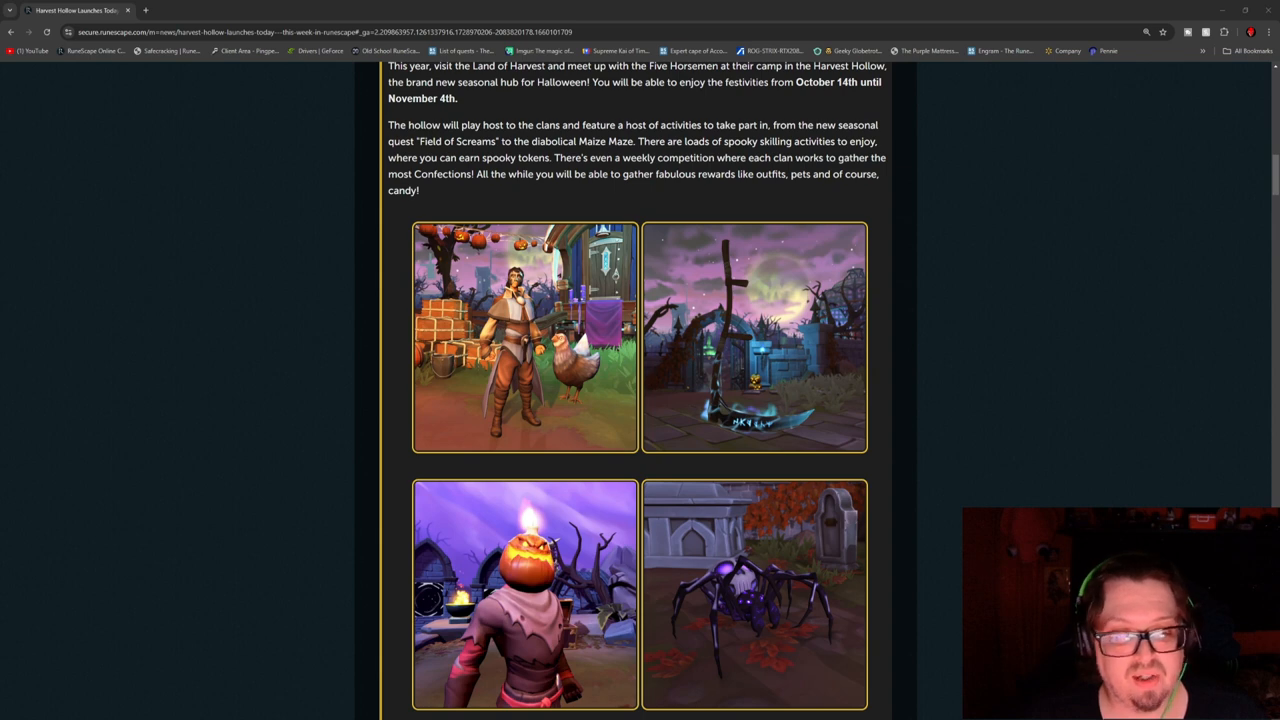
{"action": "scroll", "scroll_direction": "down", "scroll_amount": 3}
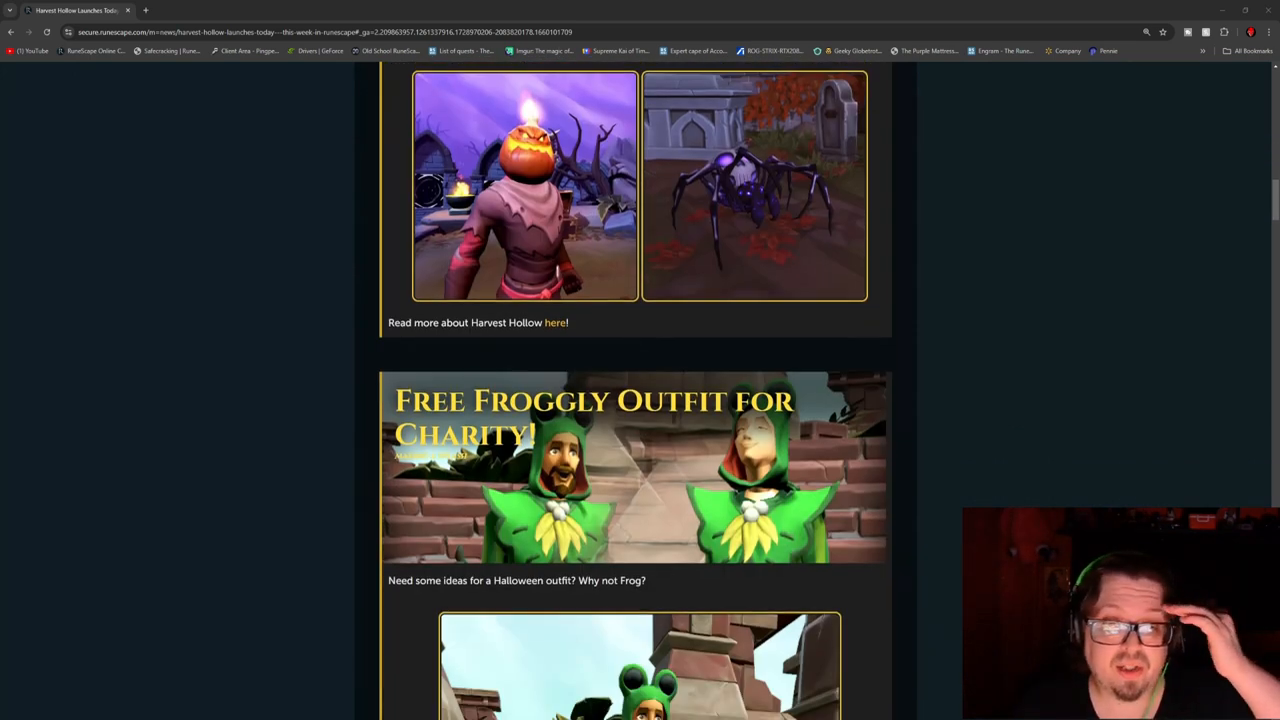
{"action": "scroll", "scroll_direction": "down", "scroll_amount": 3}
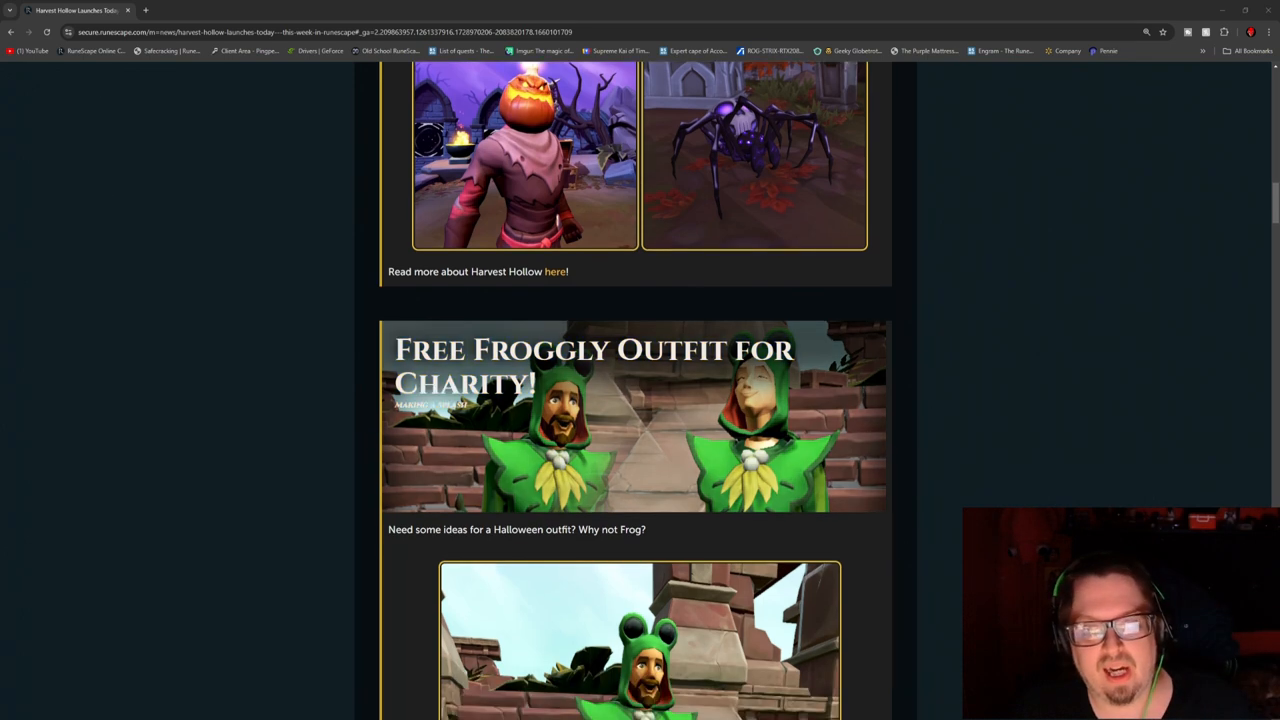
{"action": "scroll", "scroll_direction": "down", "scroll_amount": 3}
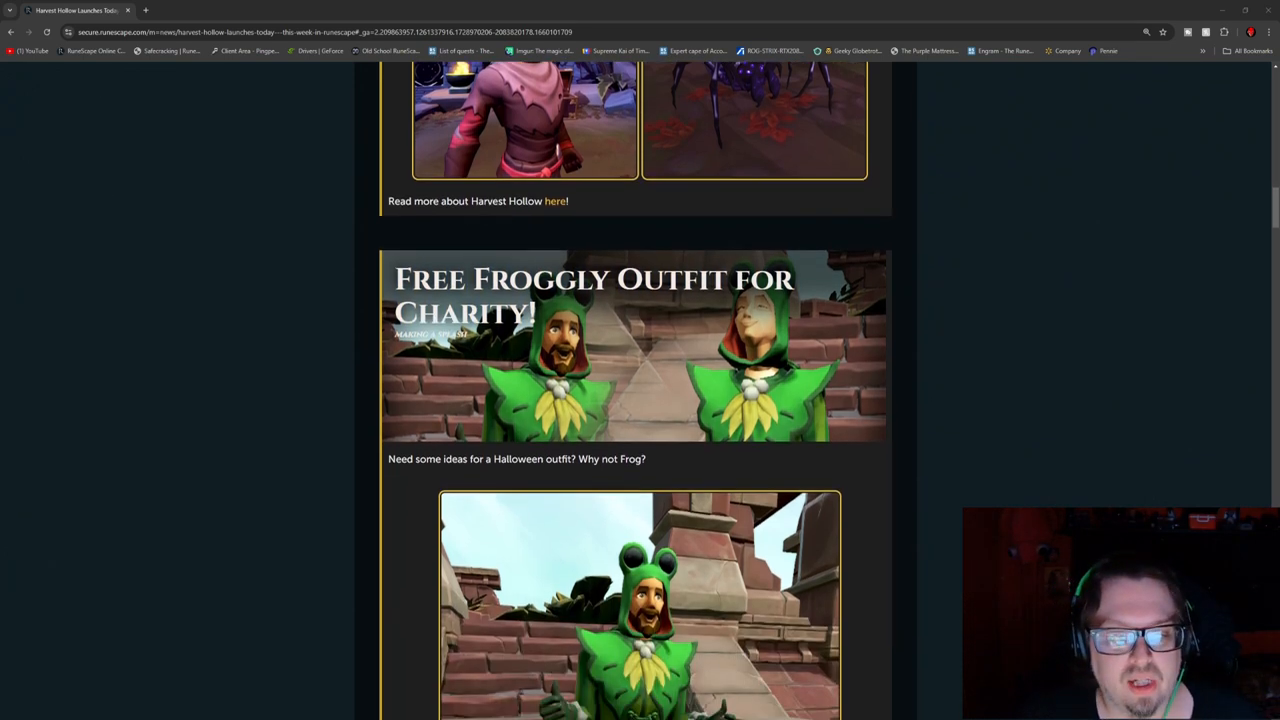
{"action": "scroll", "scroll_direction": "down", "scroll_amount": 3}
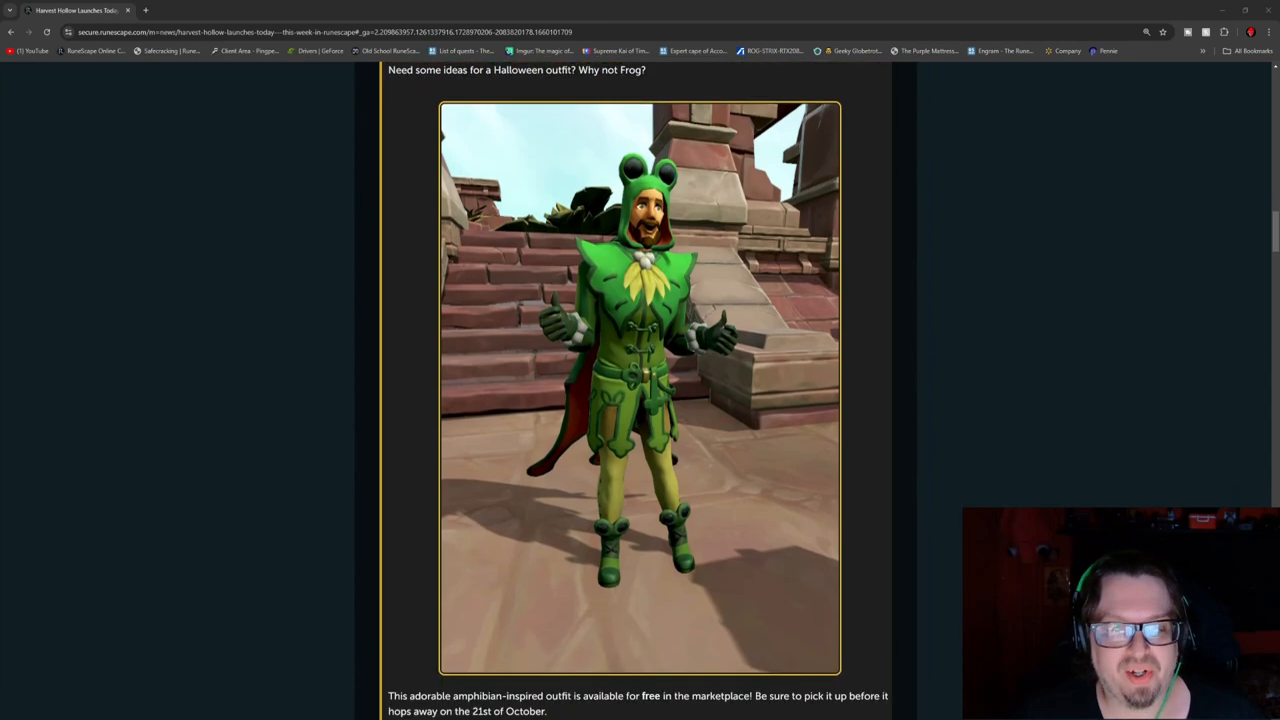
{"action": "scroll", "scroll_direction": "down", "scroll_amount": 3}
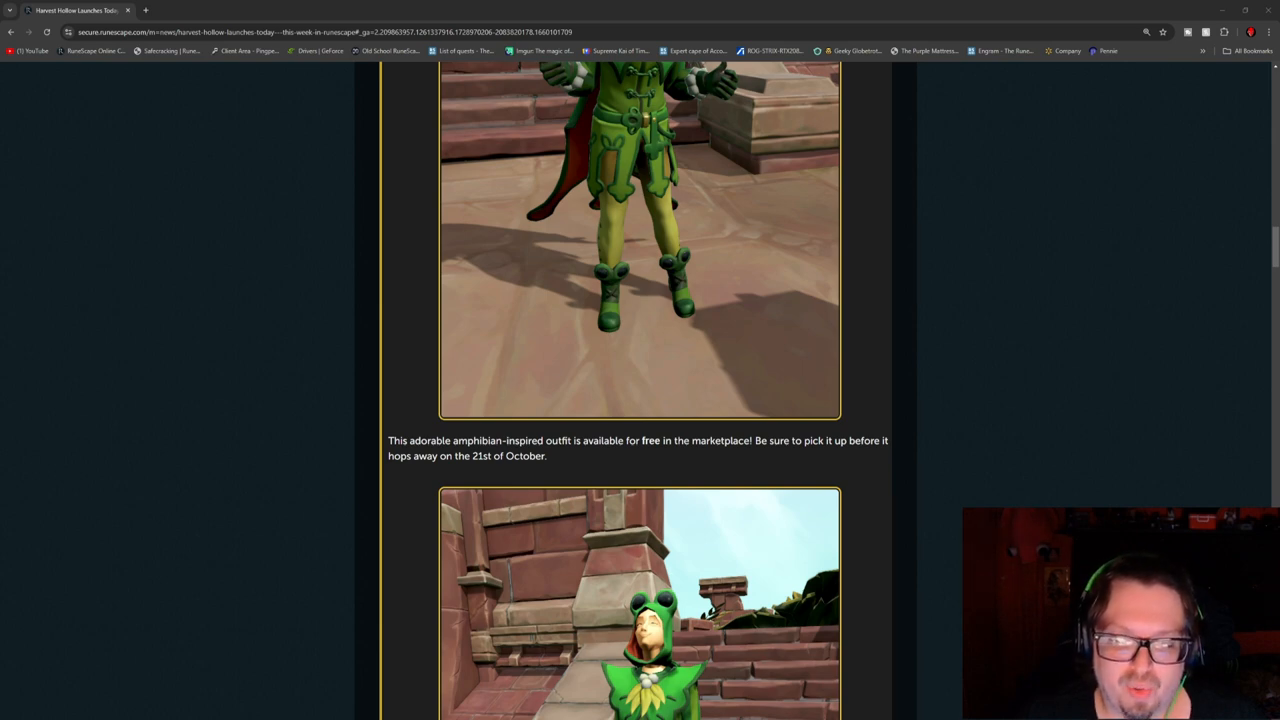
{"action": "scroll", "scroll_direction": "down", "scroll_amount": 3}
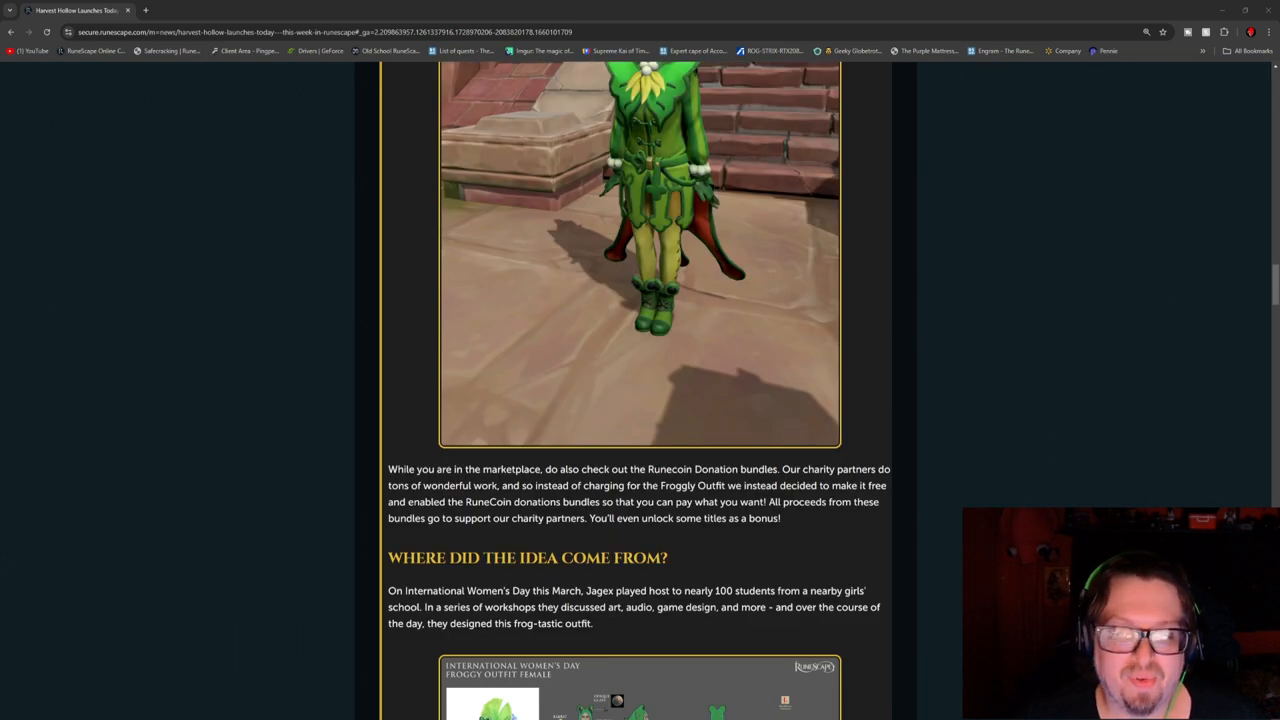
{"action": "scroll", "scroll_direction": "down", "scroll_amount": 3}
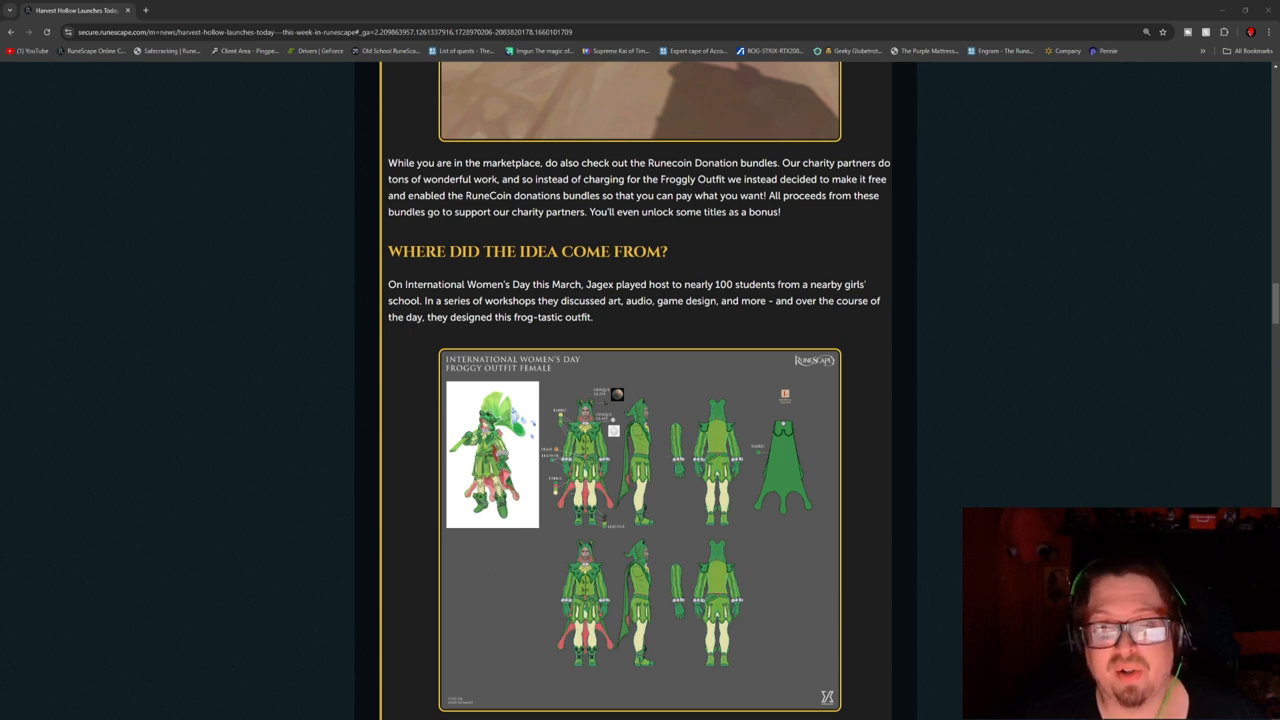
{"action": "scroll", "scroll_direction": "down", "scroll_amount": 3}
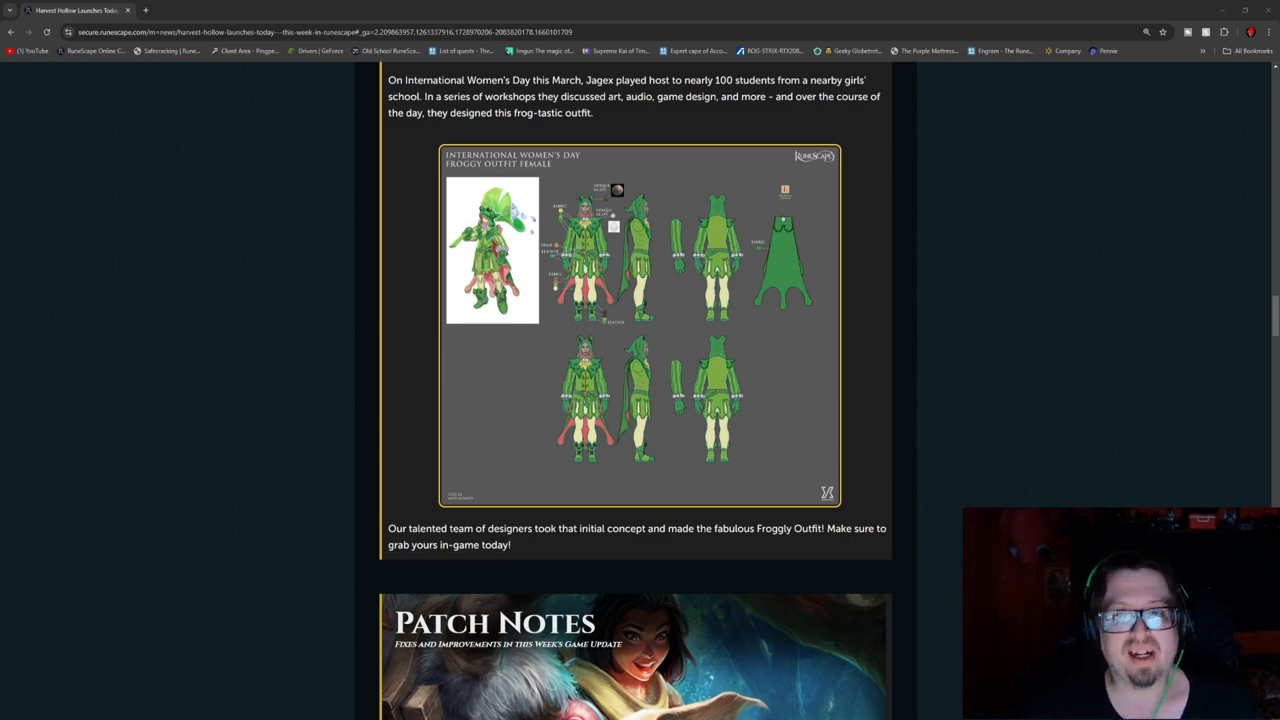
{"action": "scroll", "scroll_direction": "down", "scroll_amount": 3}
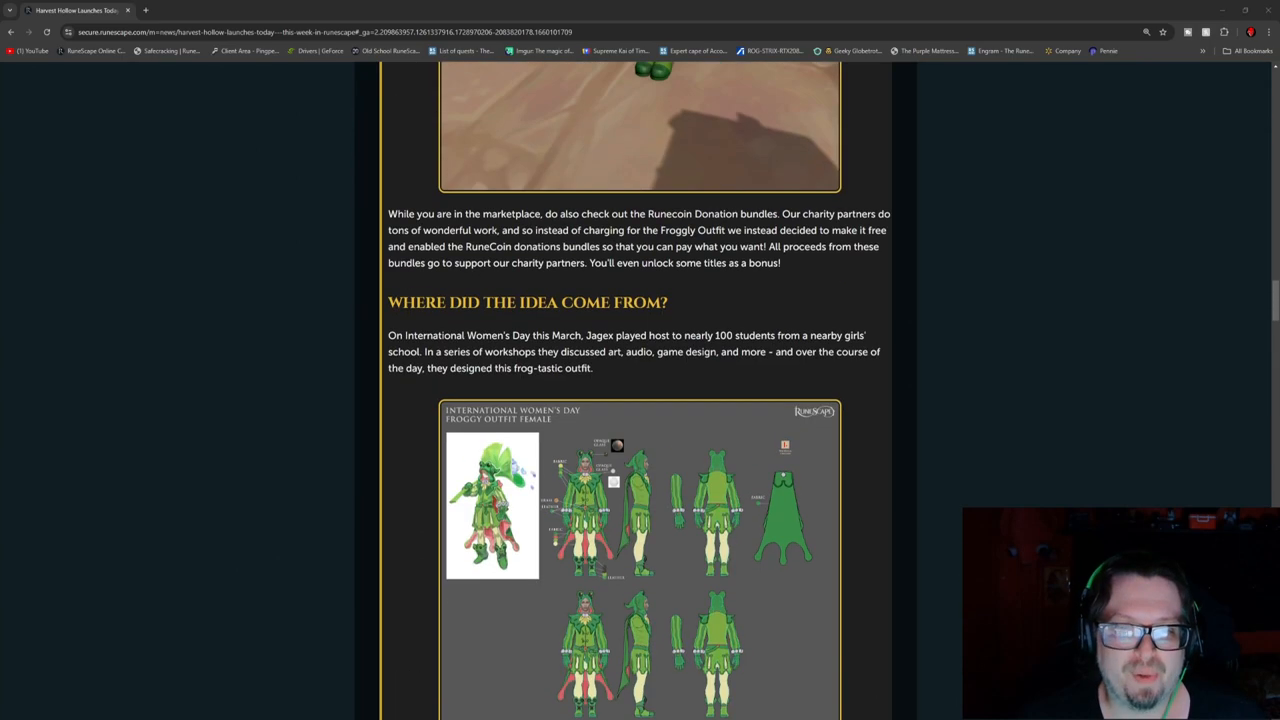
{"action": "scroll", "scroll_direction": "down", "scroll_amount": 3}
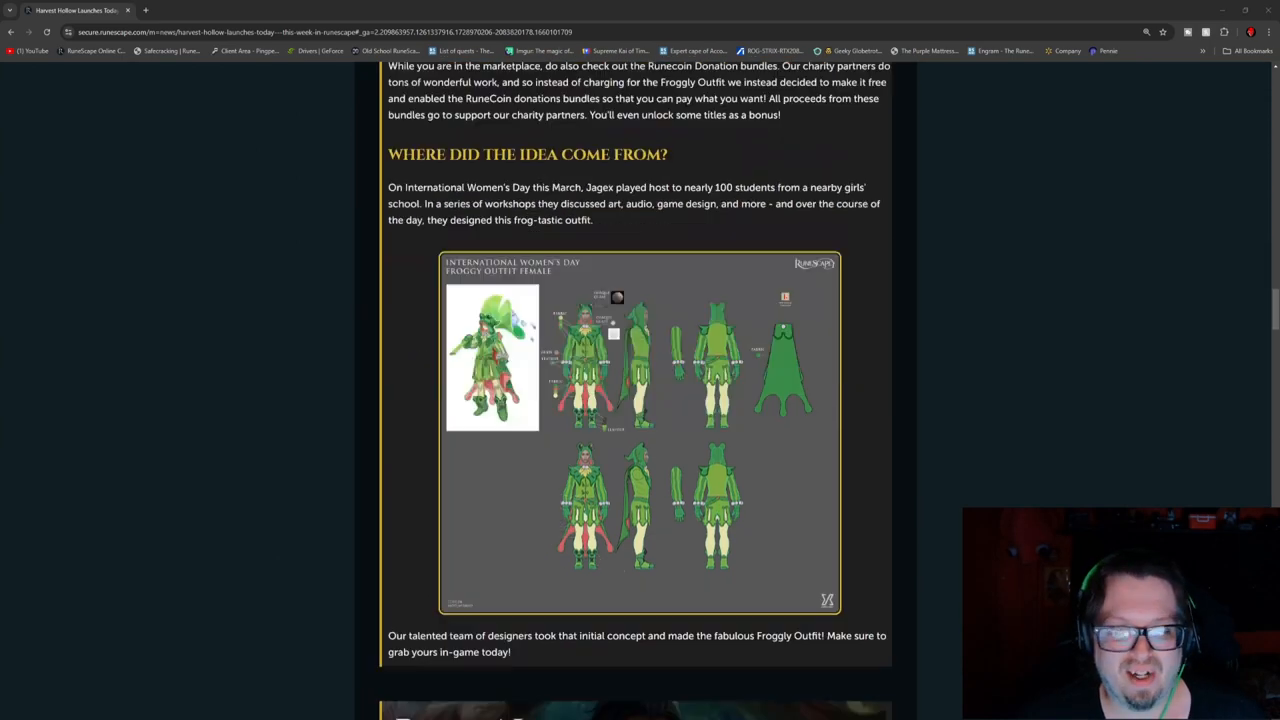
{"action": "scroll", "scroll_direction": "down", "scroll_amount": 3}
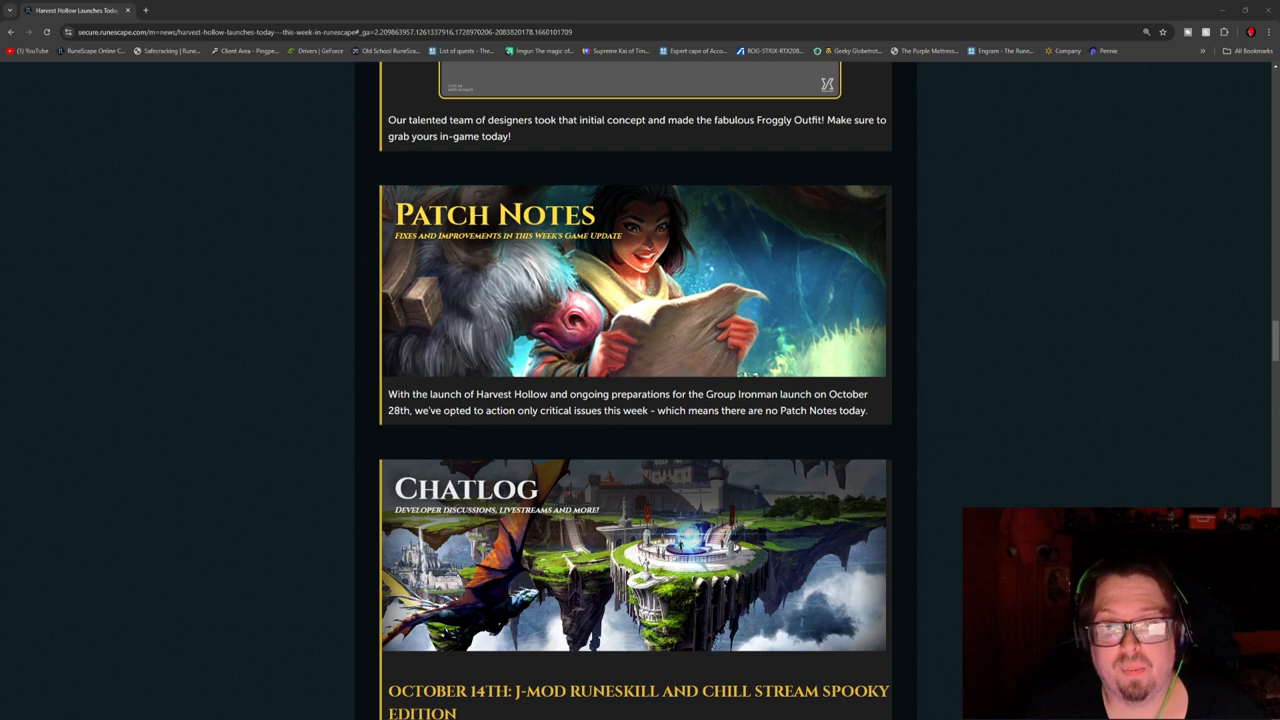
{"action": "scroll", "scroll_direction": "down", "scroll_amount": 3}
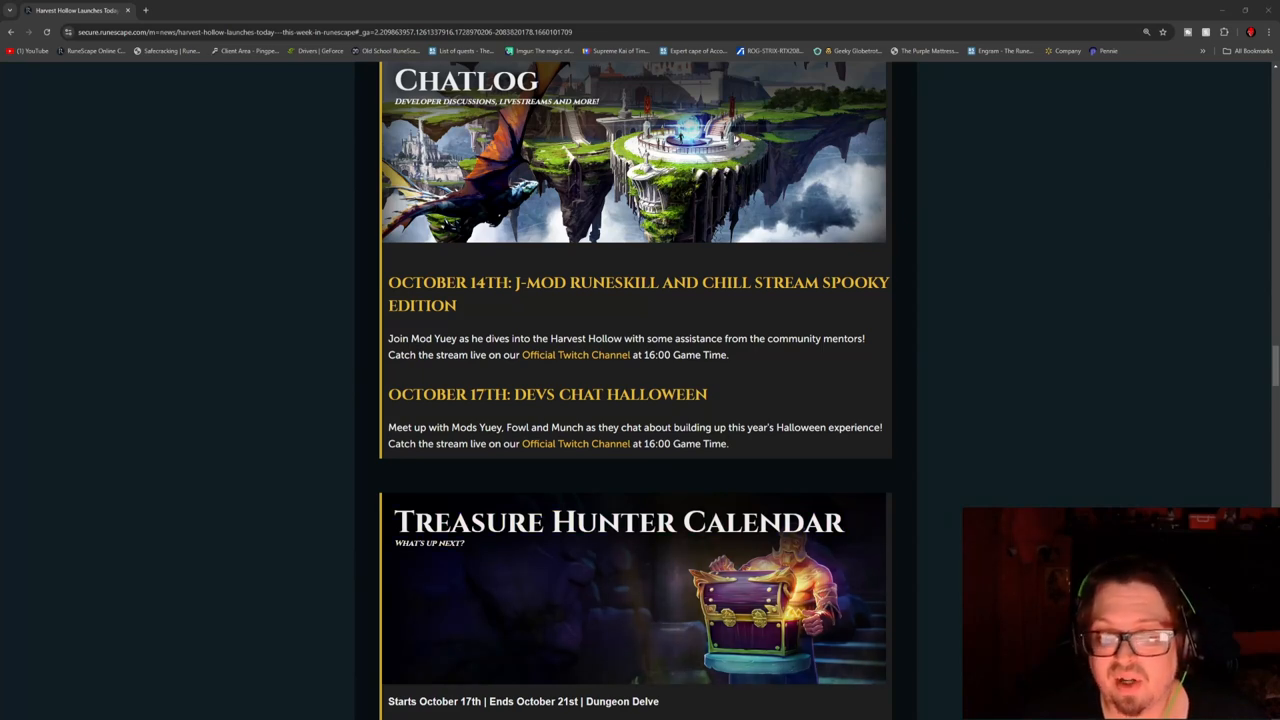
{"action": "scroll", "scroll_direction": "down", "scroll_amount": 3}
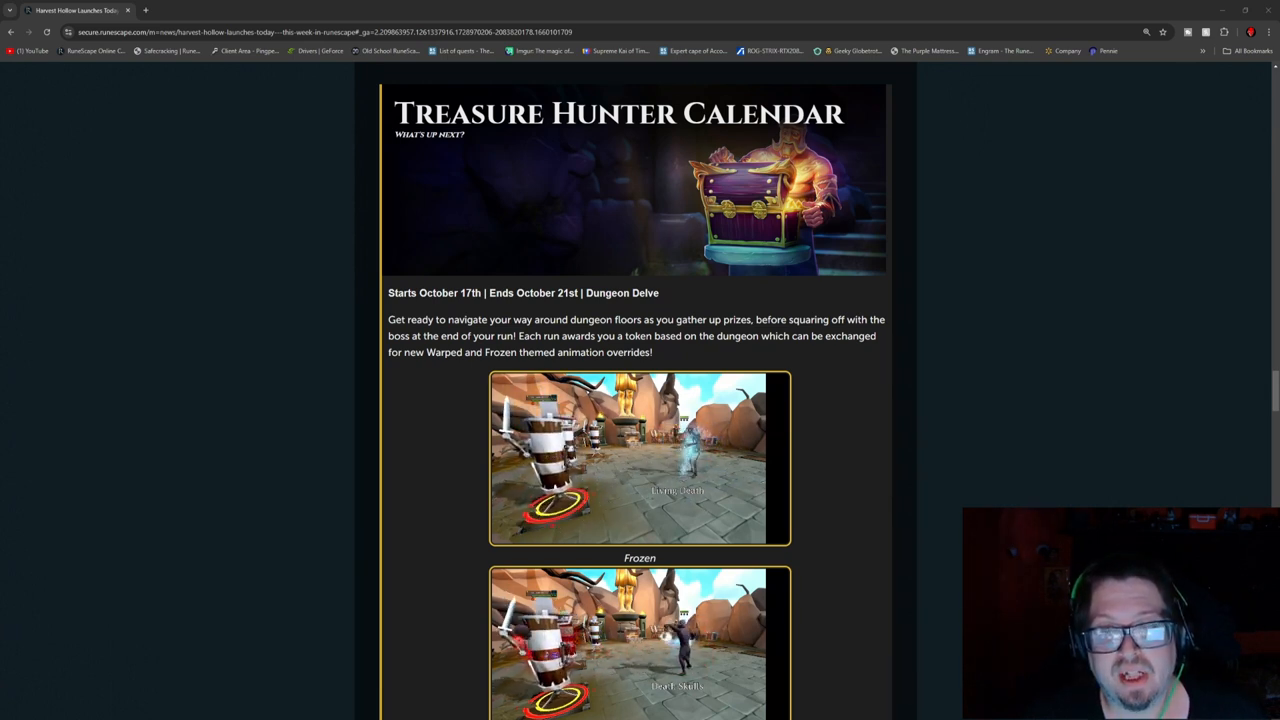
{"action": "scroll", "scroll_direction": "down", "scroll_amount": 3}
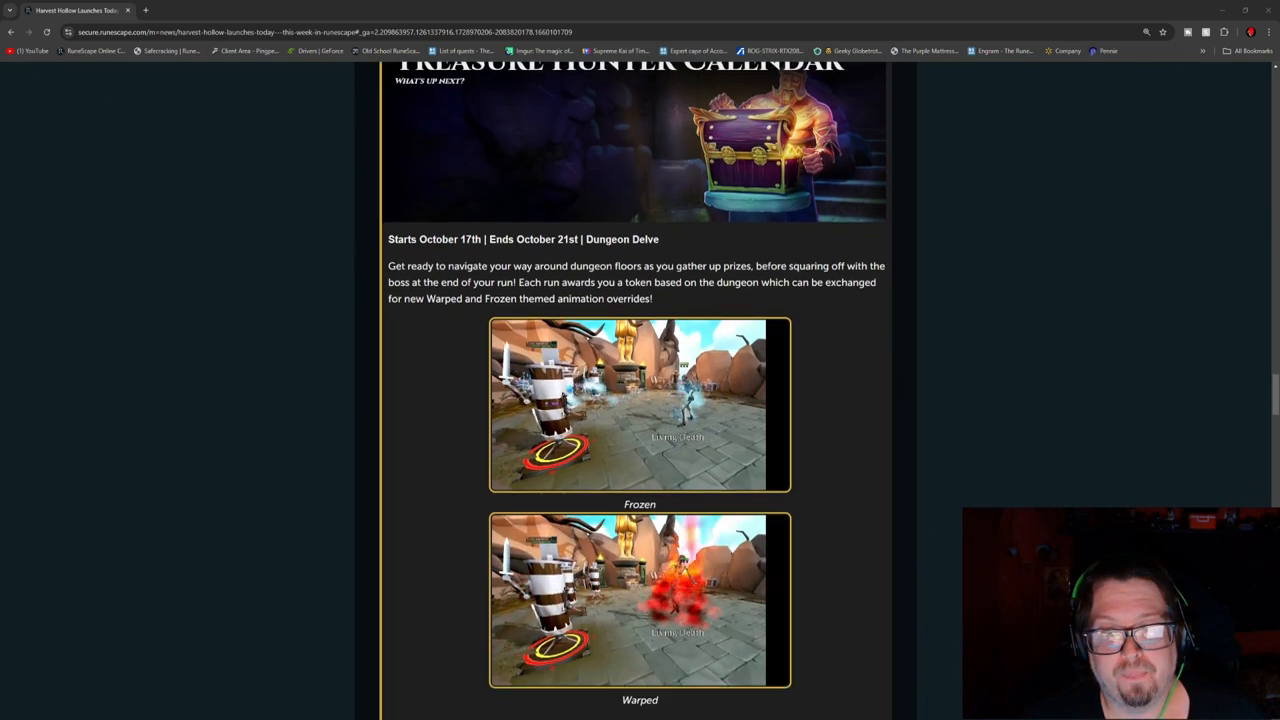
{"action": "scroll", "scroll_direction": "down", "scroll_amount": 3}
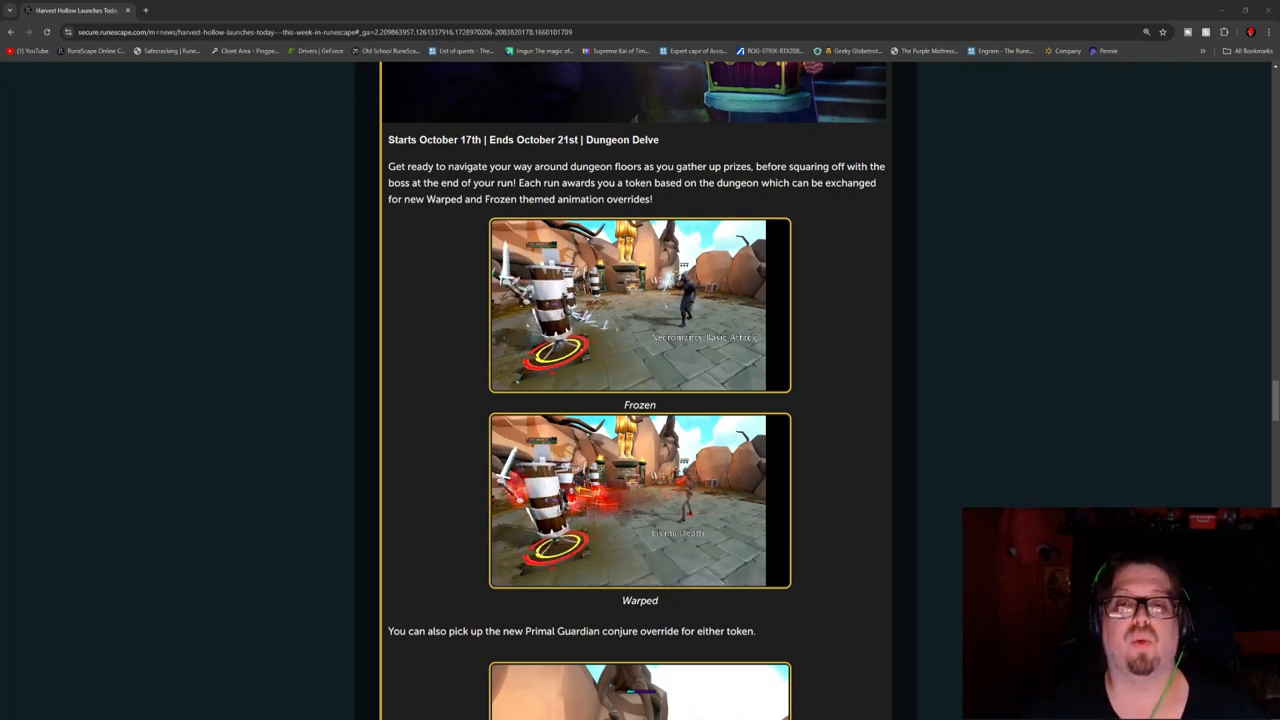
{"action": "scroll", "scroll_direction": "down", "scroll_amount": 3}
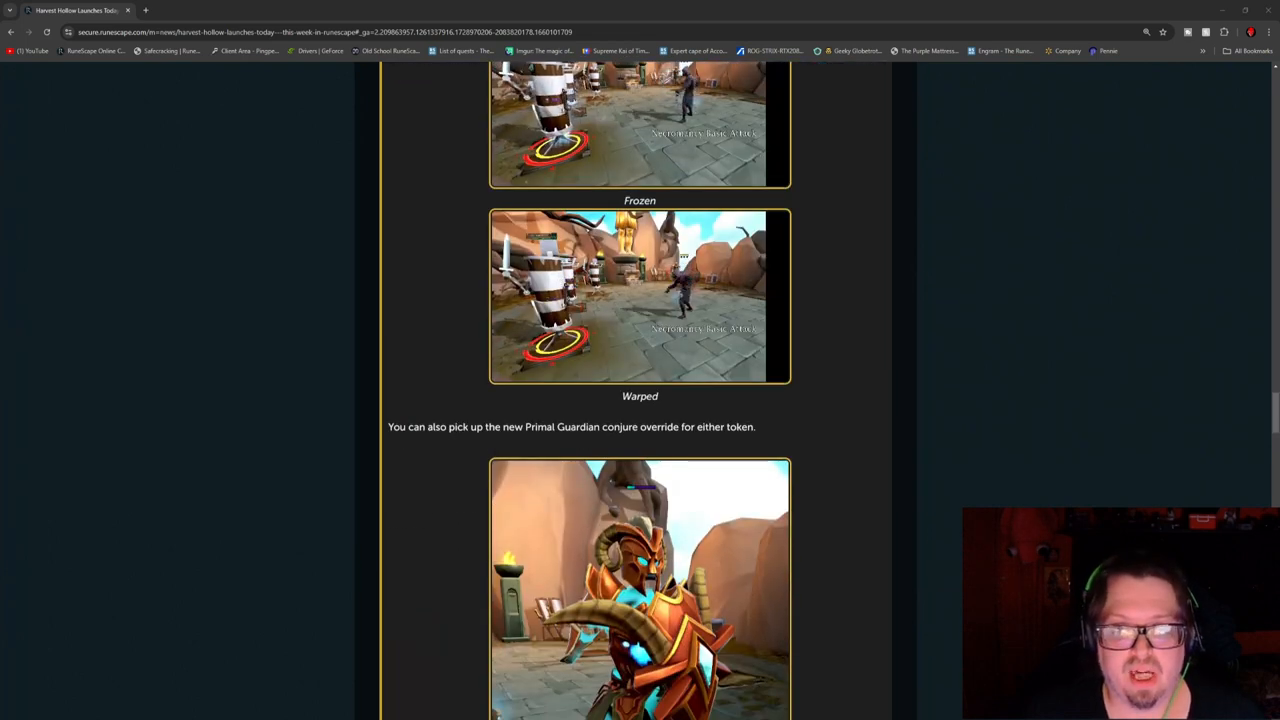
{"action": "scroll", "scroll_direction": "down", "scroll_amount": 3}
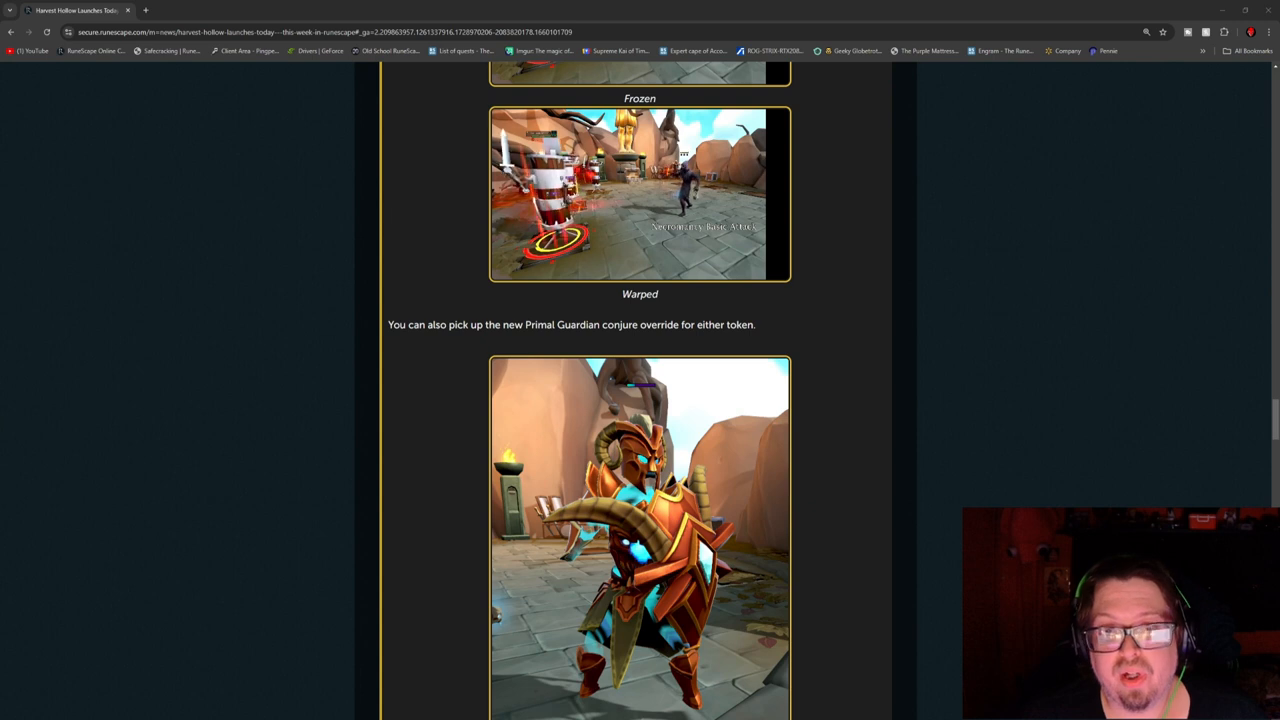
{"action": "scroll", "scroll_direction": "down", "scroll_amount": 3}
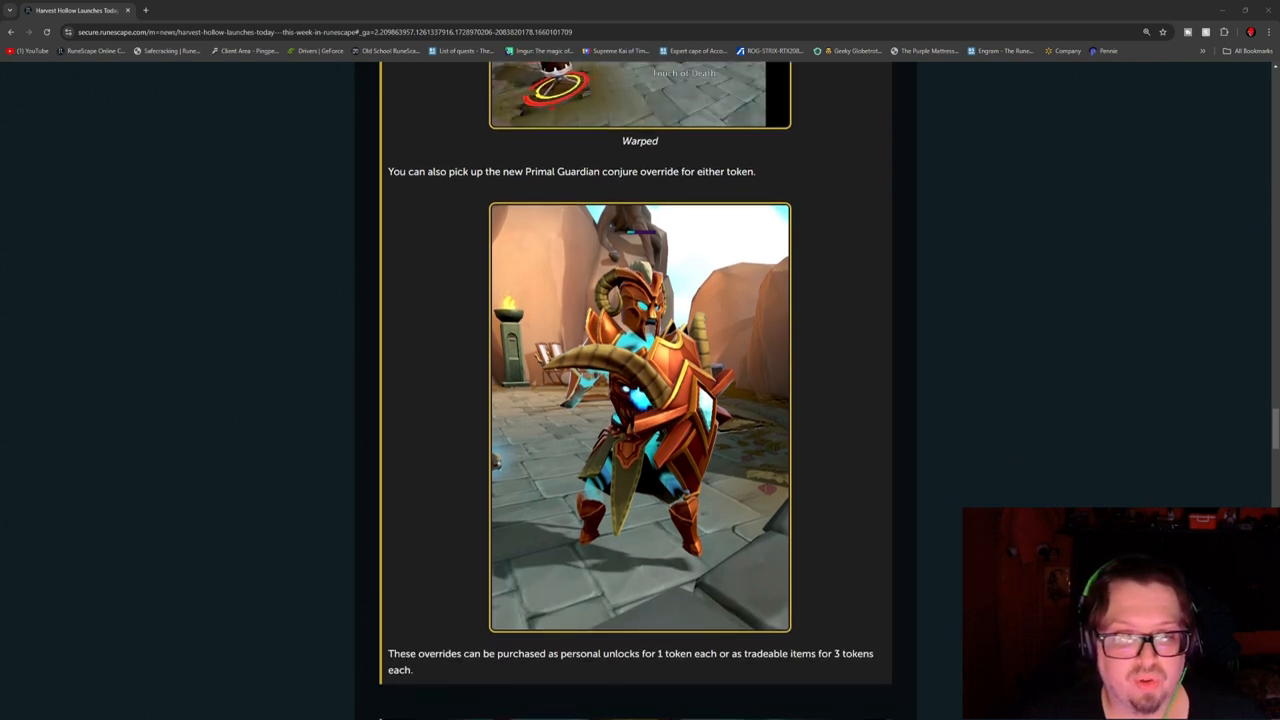
{"action": "scroll", "scroll_direction": "down", "scroll_amount": 3}
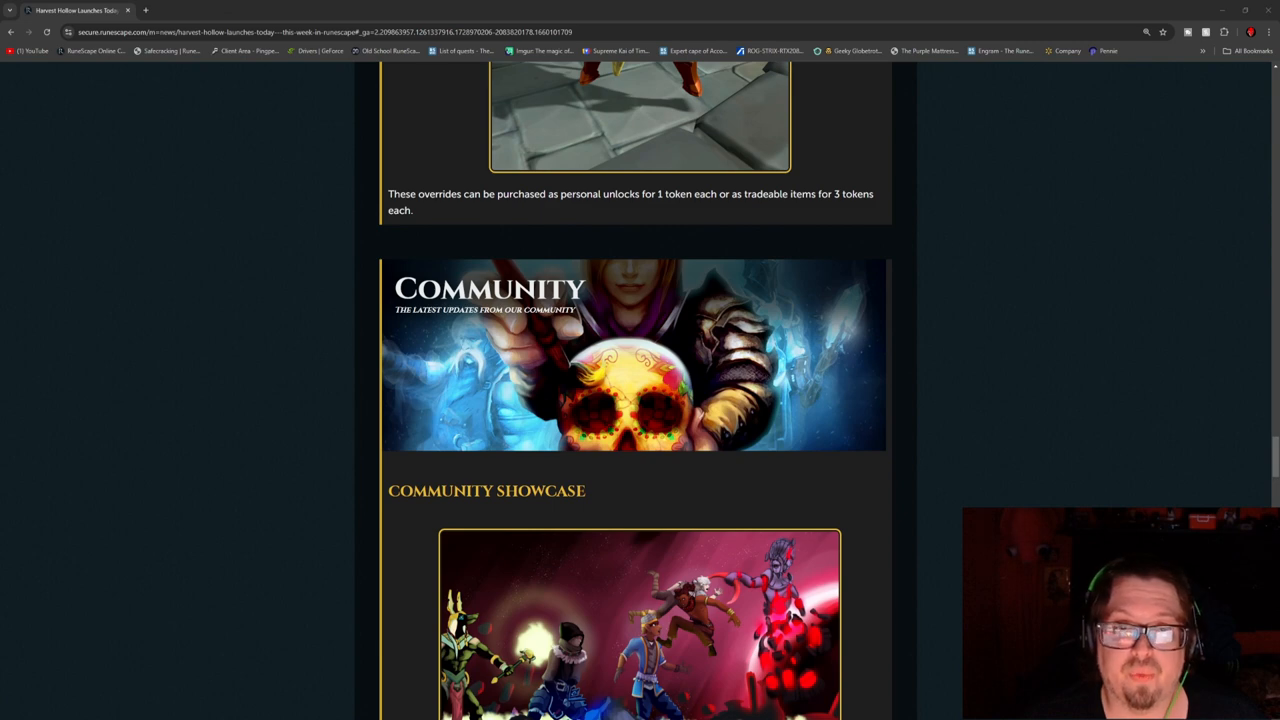
{"action": "scroll", "scroll_direction": "down", "scroll_amount": 3}
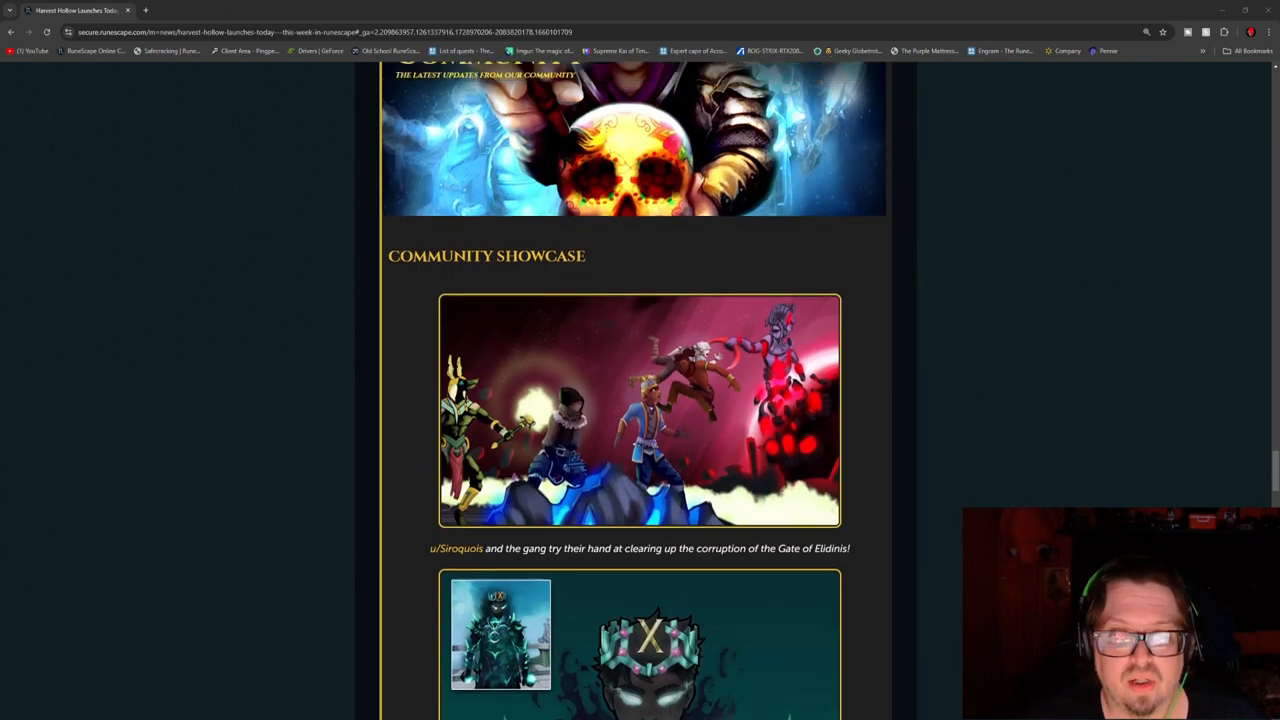
{"action": "scroll", "scroll_direction": "down", "scroll_amount": 3}
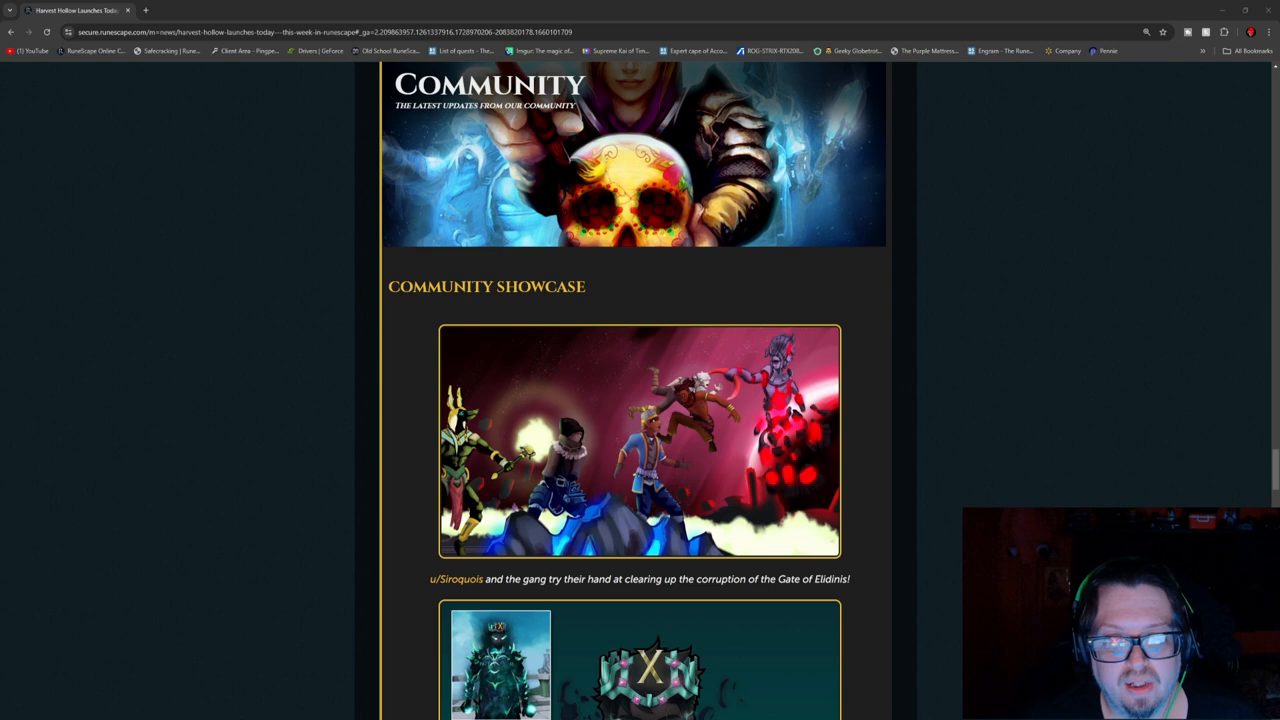
{"action": "scroll", "scroll_direction": "down", "scroll_amount": 3}
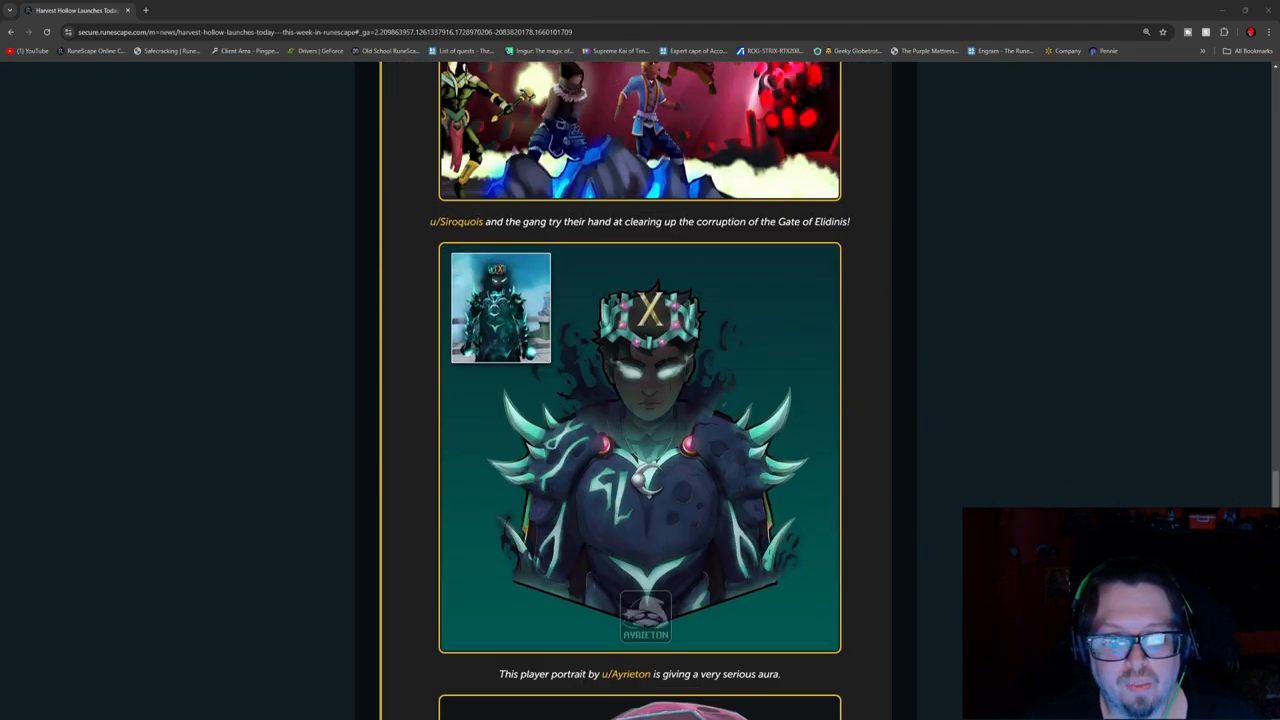
{"action": "scroll", "scroll_direction": "down", "scroll_amount": 3}
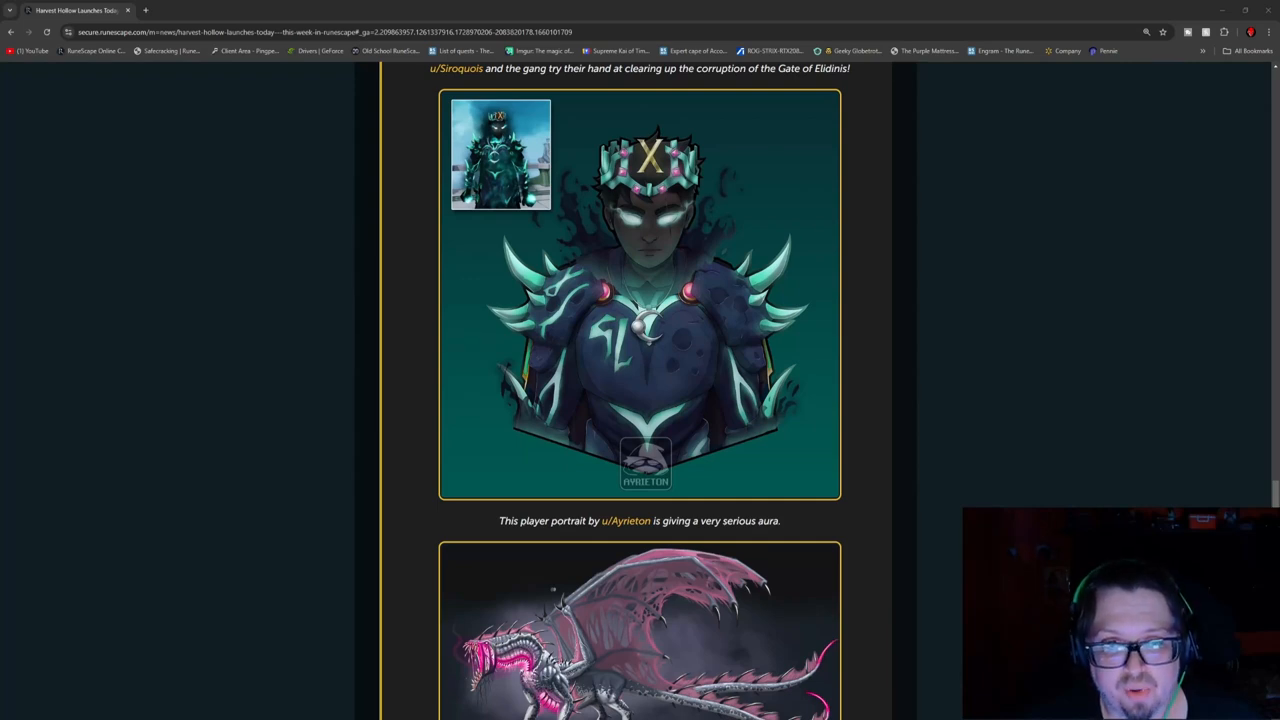
{"action": "scroll", "scroll_direction": "down", "scroll_amount": 3}
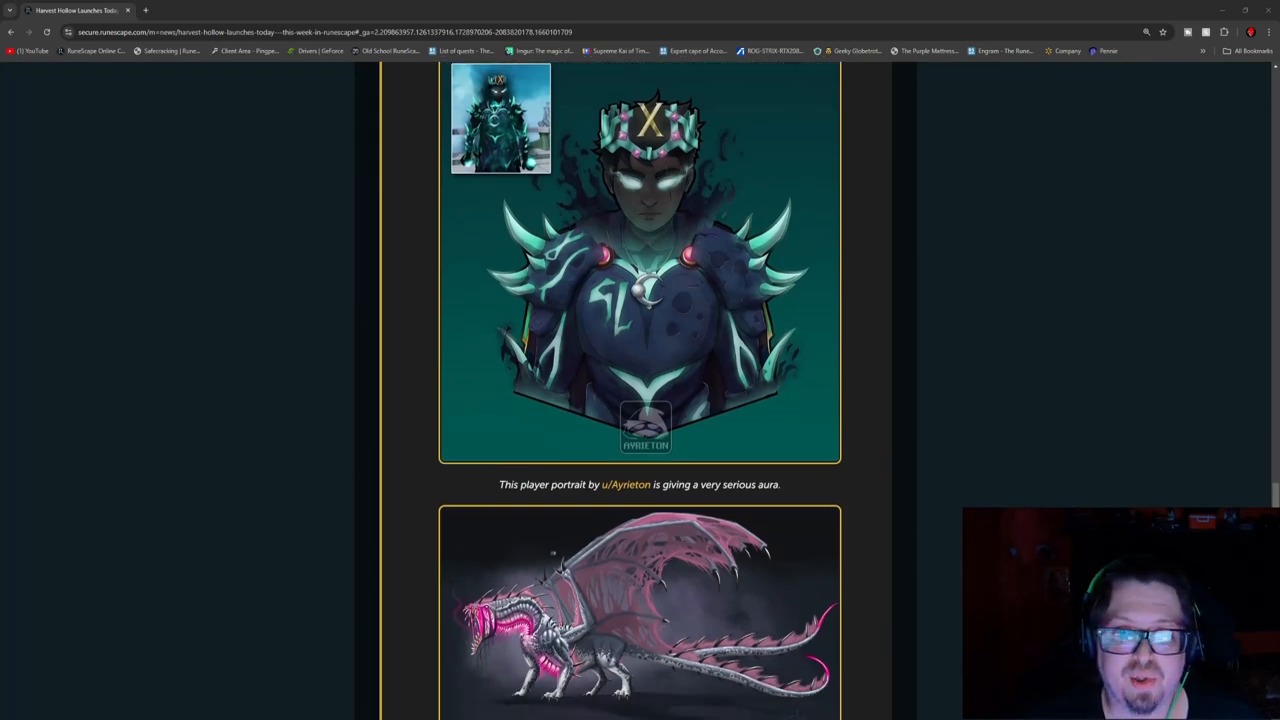
{"action": "scroll", "scroll_direction": "down", "scroll_amount": 3}
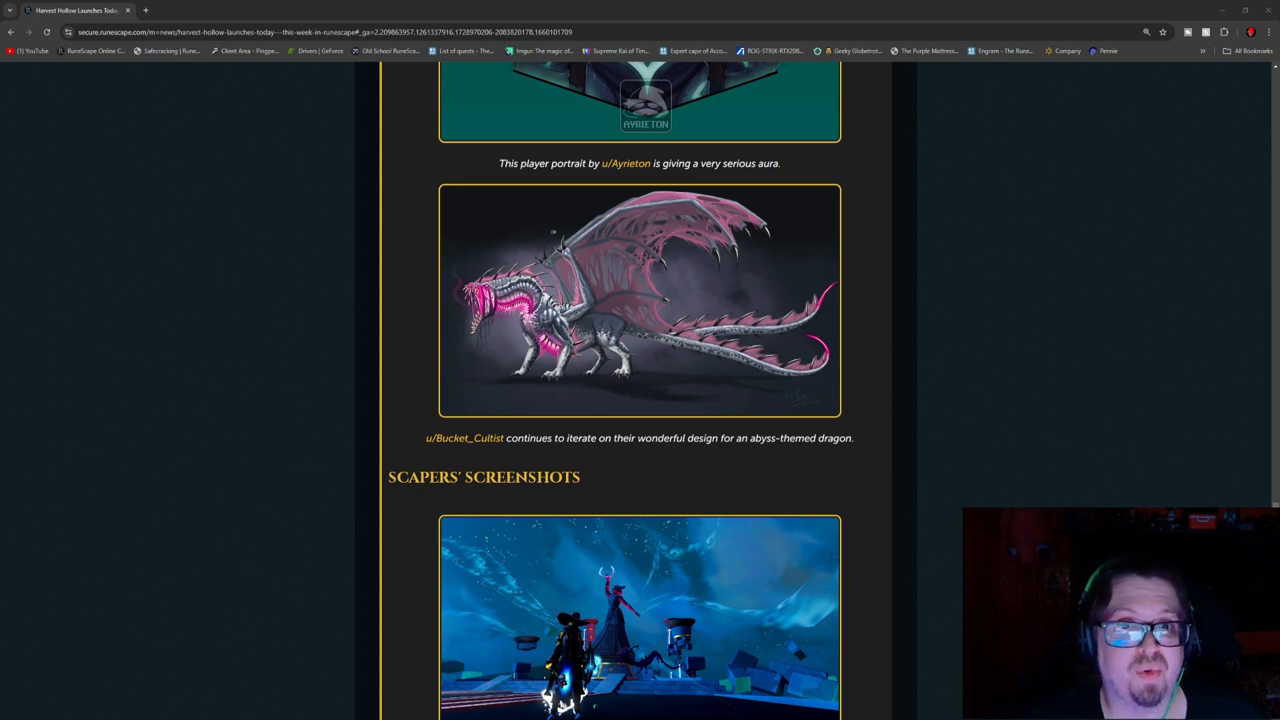
{"action": "scroll", "scroll_direction": "down", "scroll_amount": 3}
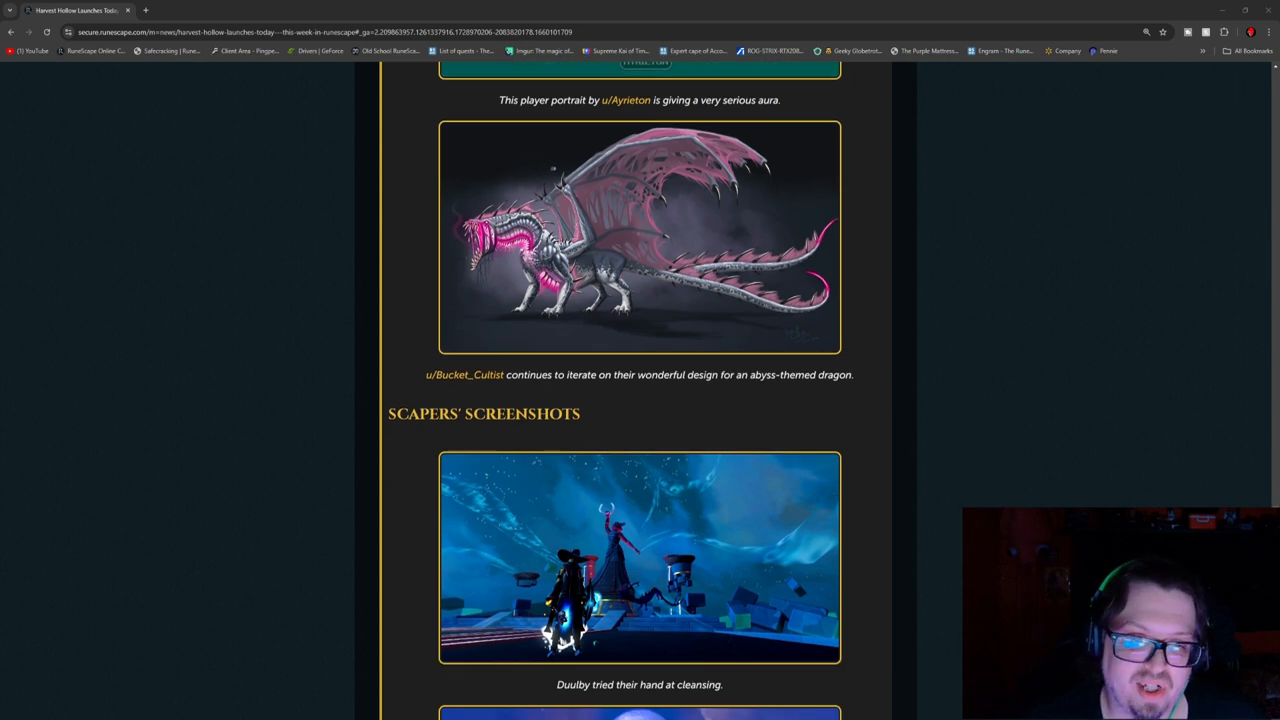
{"action": "scroll", "scroll_direction": "down", "scroll_amount": 3}
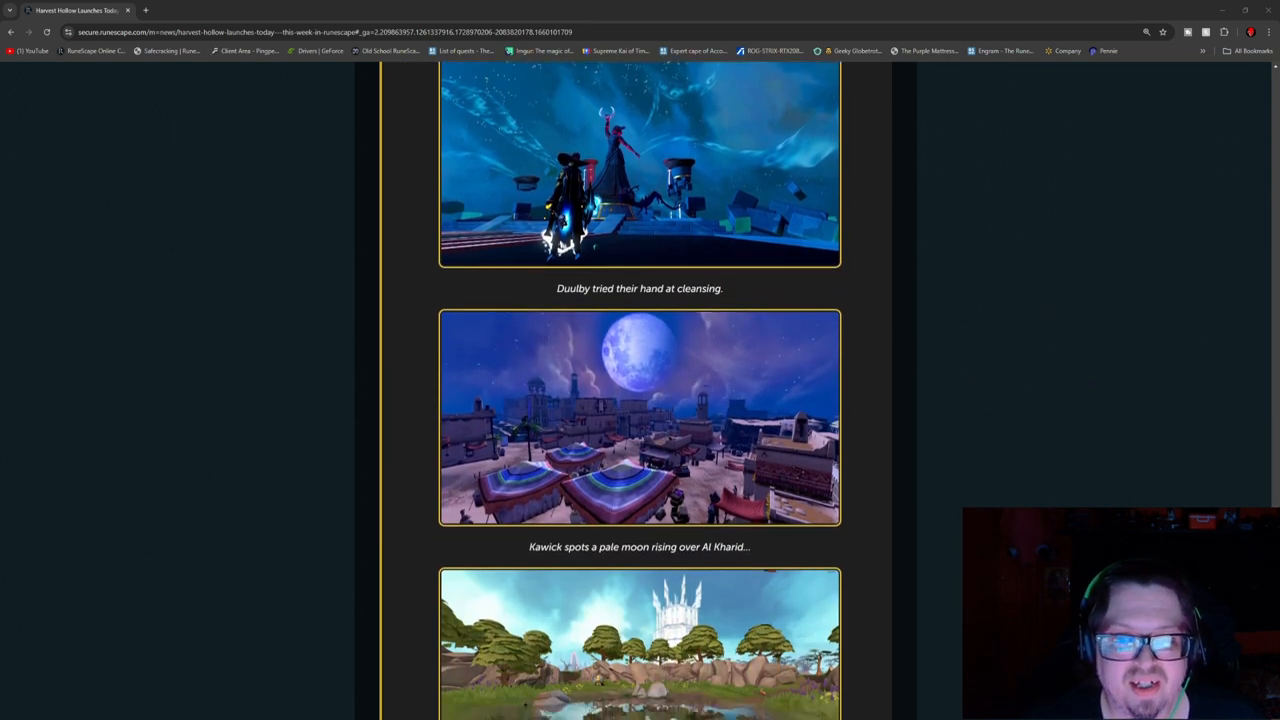
{"action": "scroll", "scroll_direction": "down", "scroll_amount": 3}
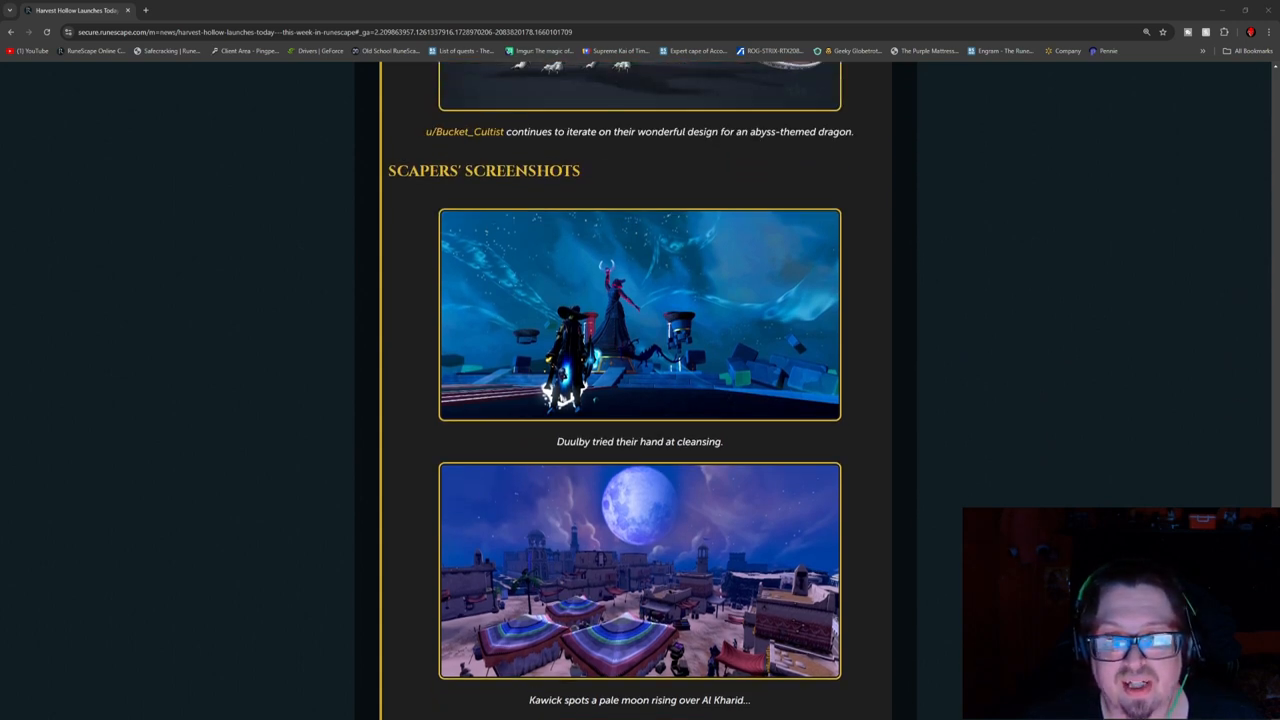
{"action": "scroll", "scroll_direction": "down", "scroll_amount": 3}
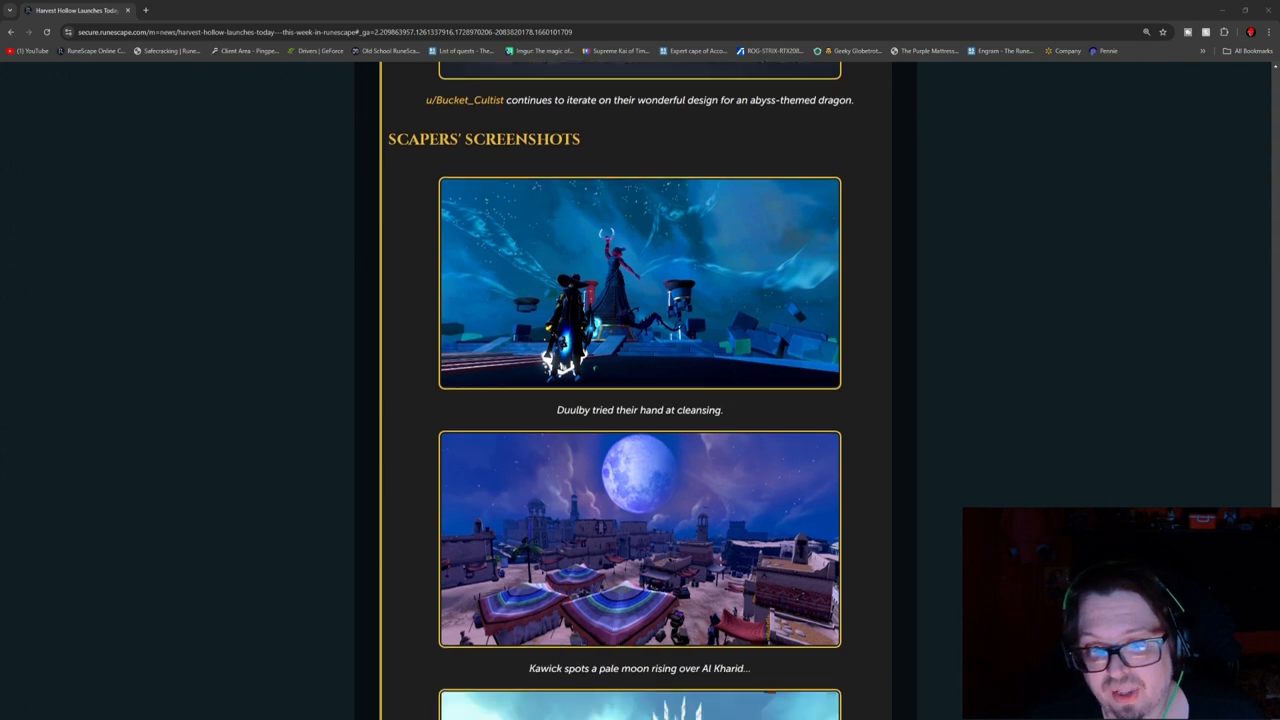
{"action": "scroll", "scroll_direction": "down", "scroll_amount": 3}
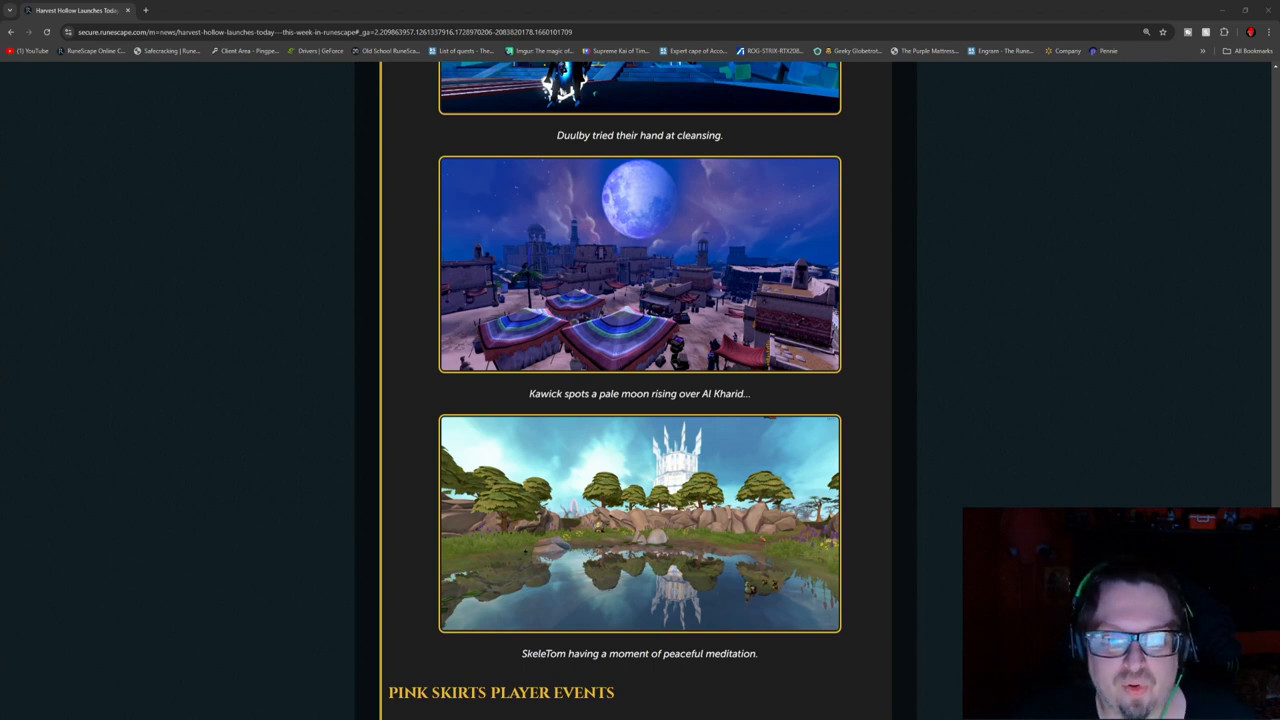
{"action": "scroll", "scroll_direction": "down", "scroll_amount": 3}
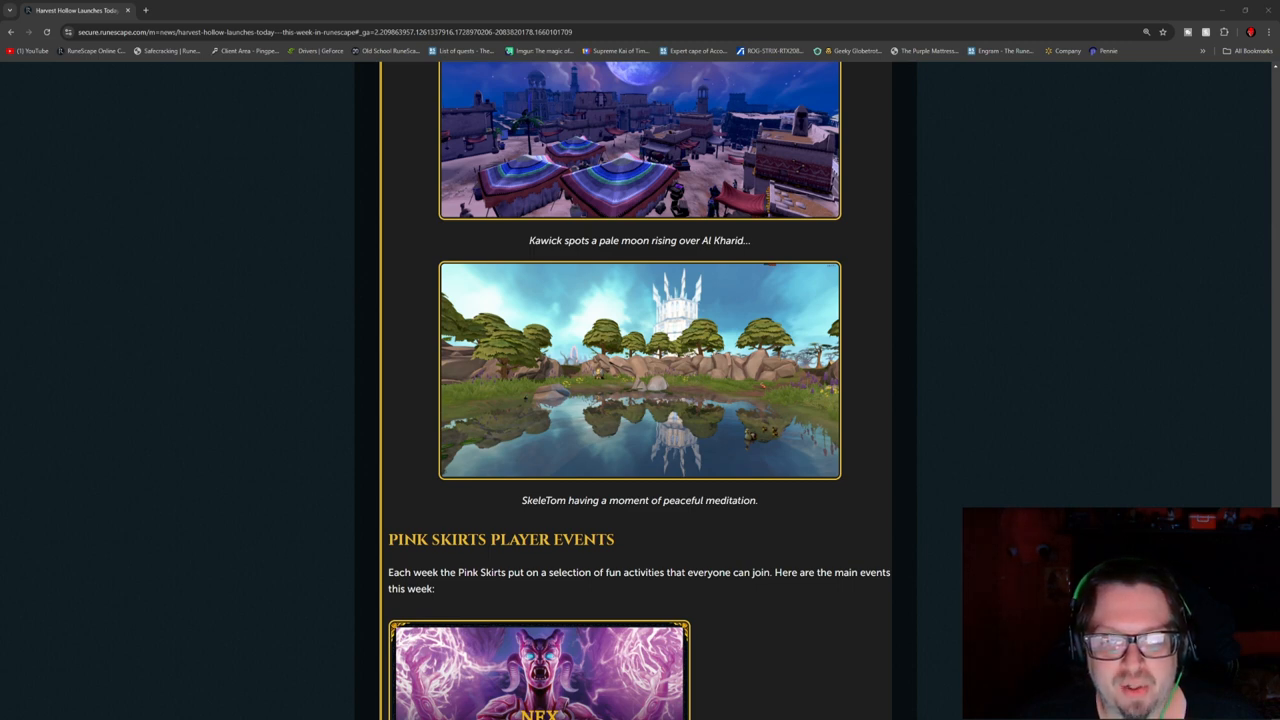
{"action": "scroll", "scroll_direction": "down", "scroll_amount": 3}
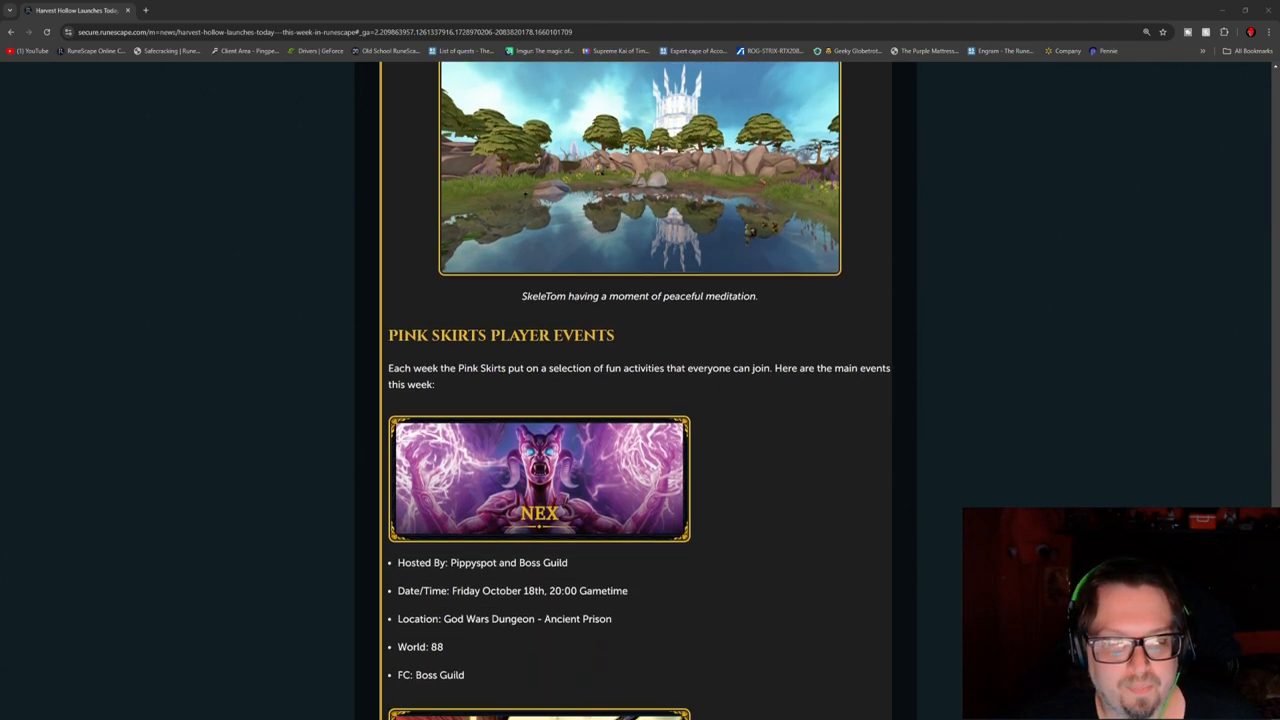
{"action": "scroll", "scroll_direction": "down", "scroll_amount": 3}
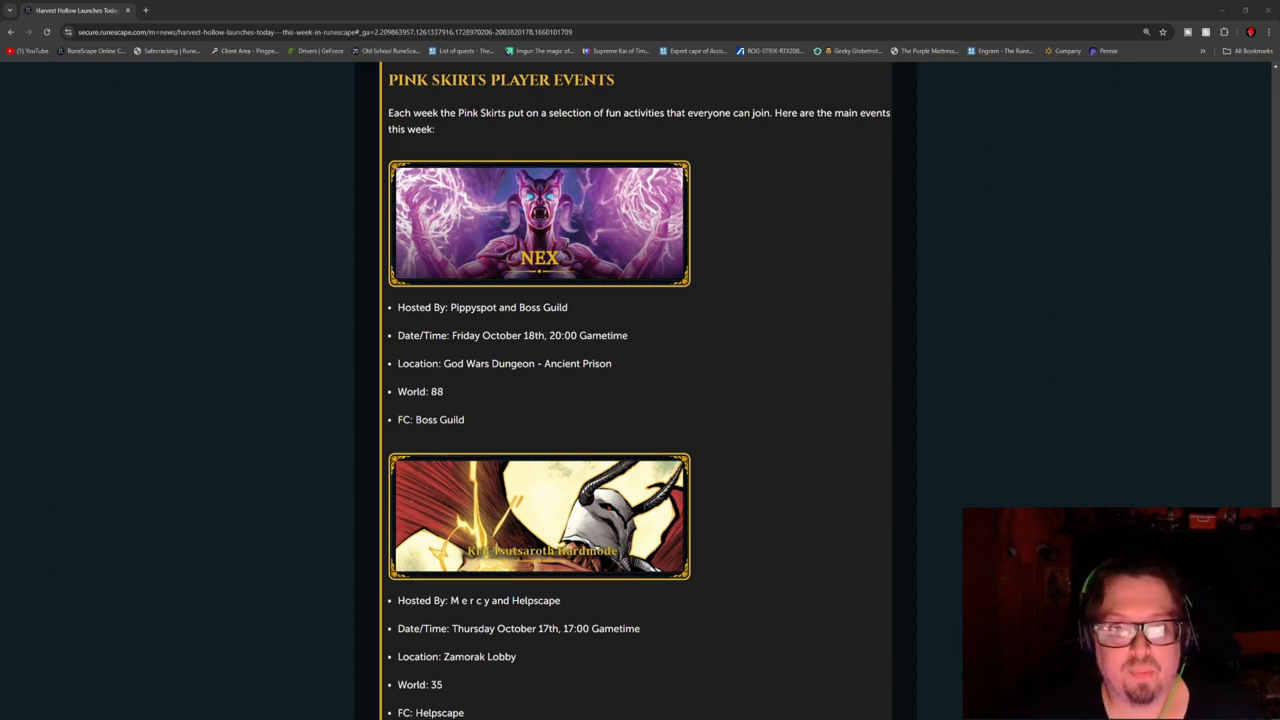
{"action": "scroll", "scroll_direction": "down", "scroll_amount": 3}
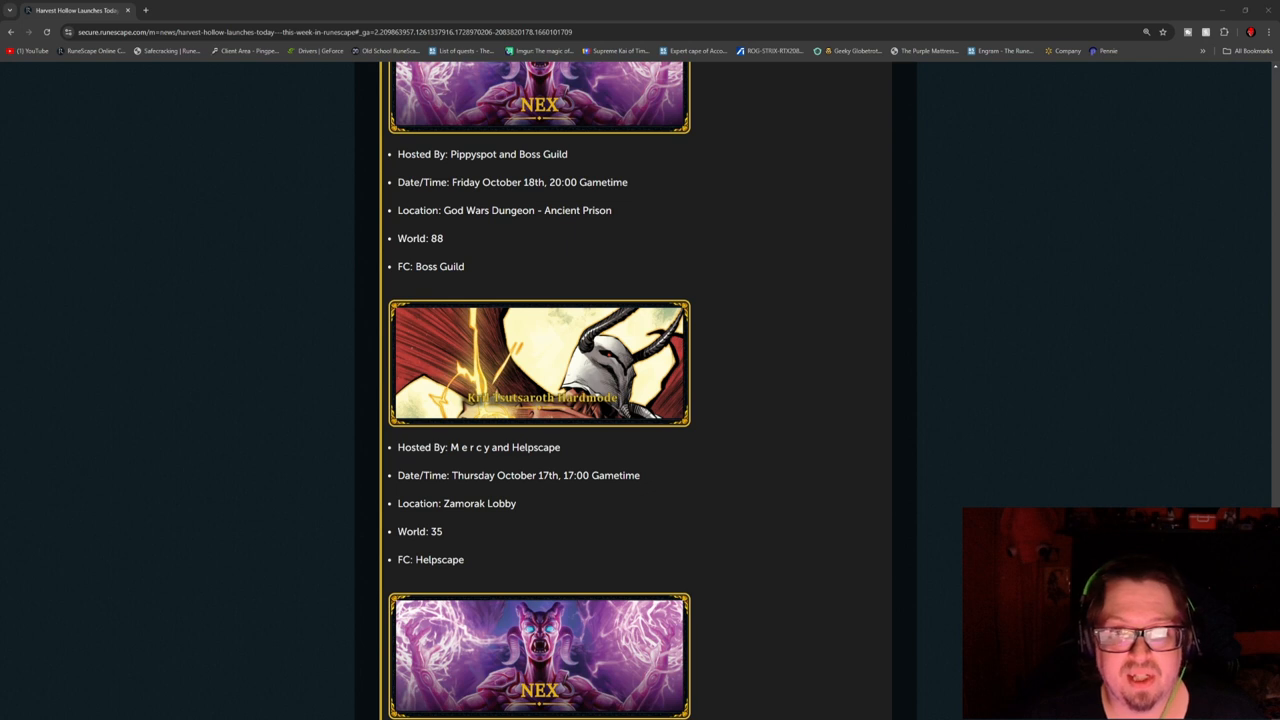
{"action": "scroll", "scroll_direction": "down", "scroll_amount": 3}
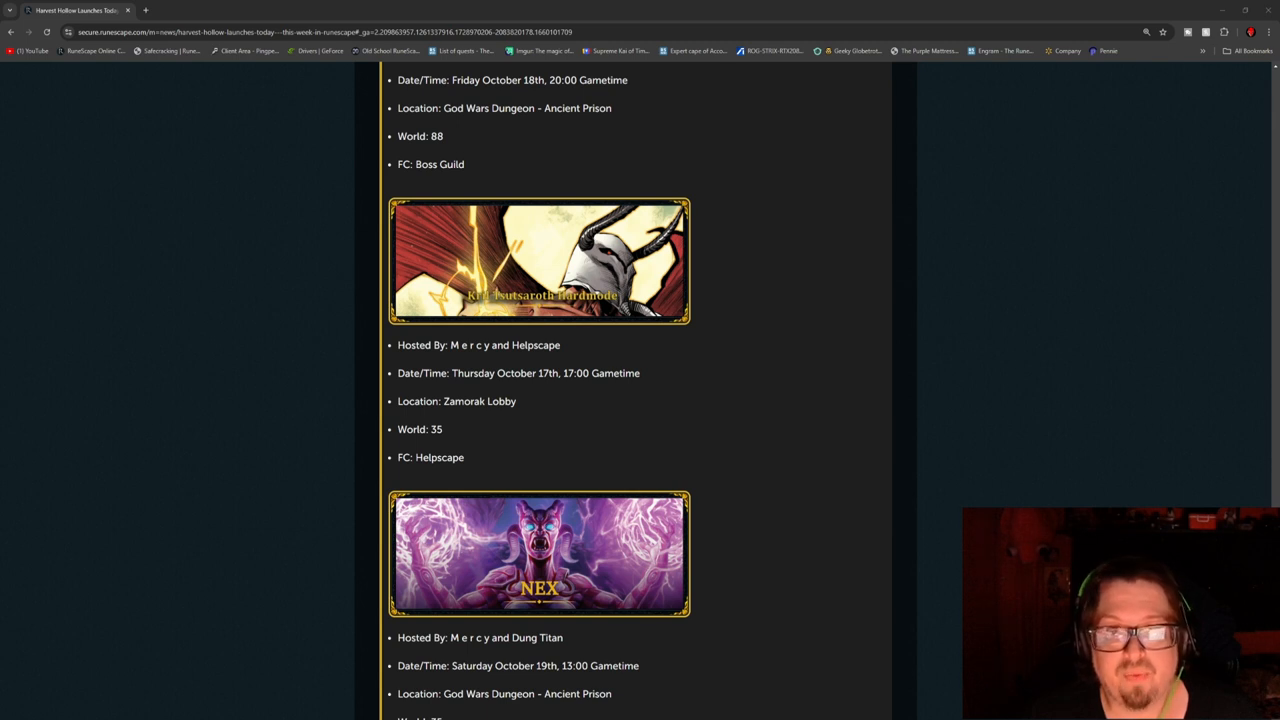
{"action": "scroll", "scroll_direction": "down", "scroll_amount": 3}
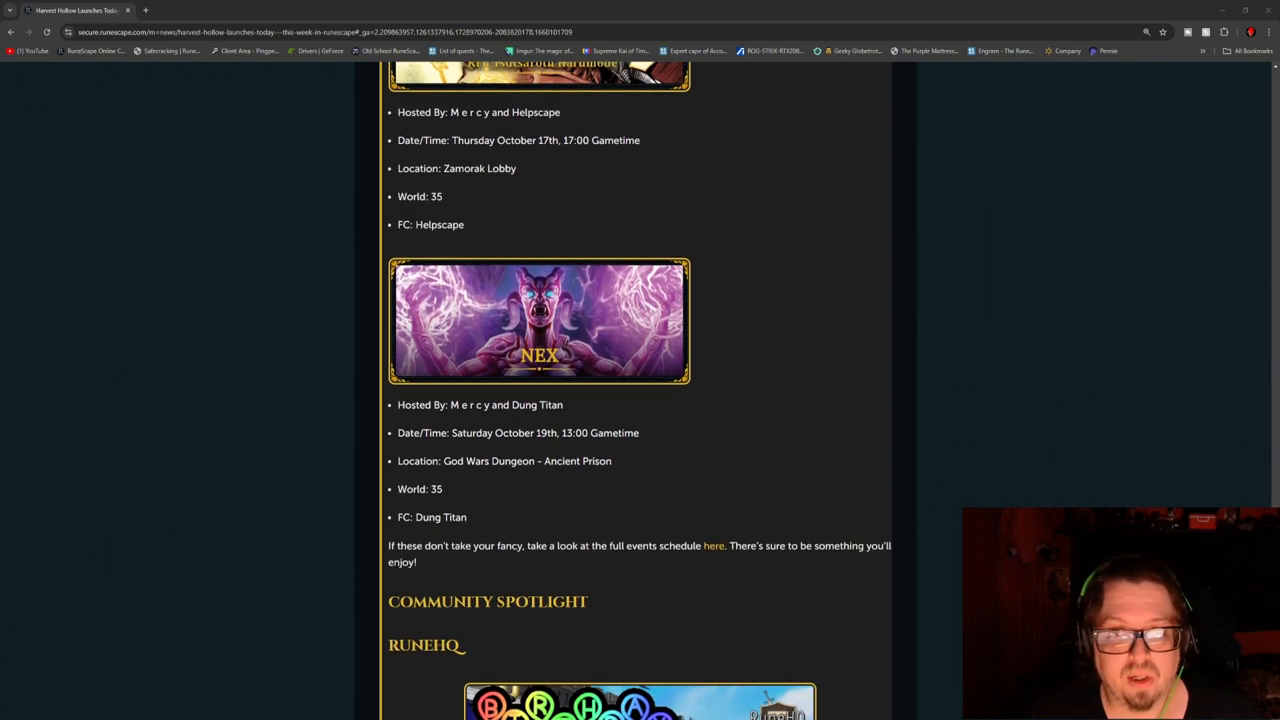
{"action": "scroll", "scroll_direction": "down", "scroll_amount": 3}
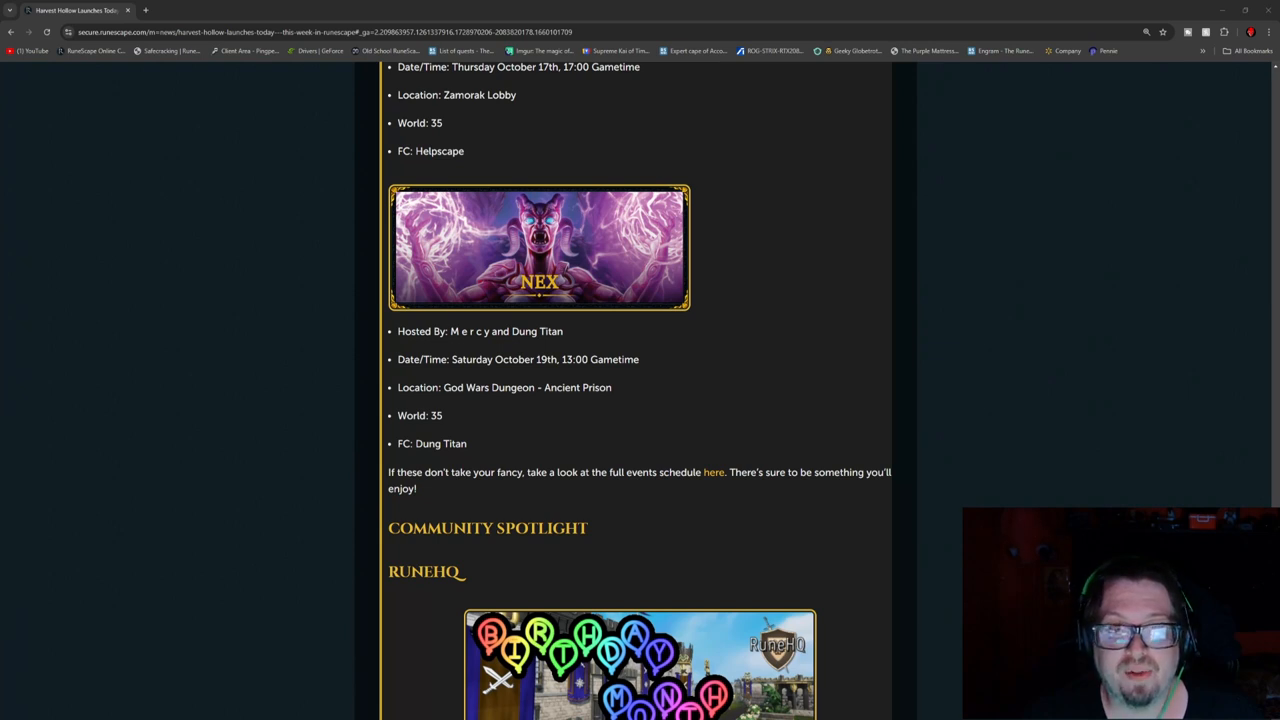
{"action": "scroll", "scroll_direction": "down", "scroll_amount": 3}
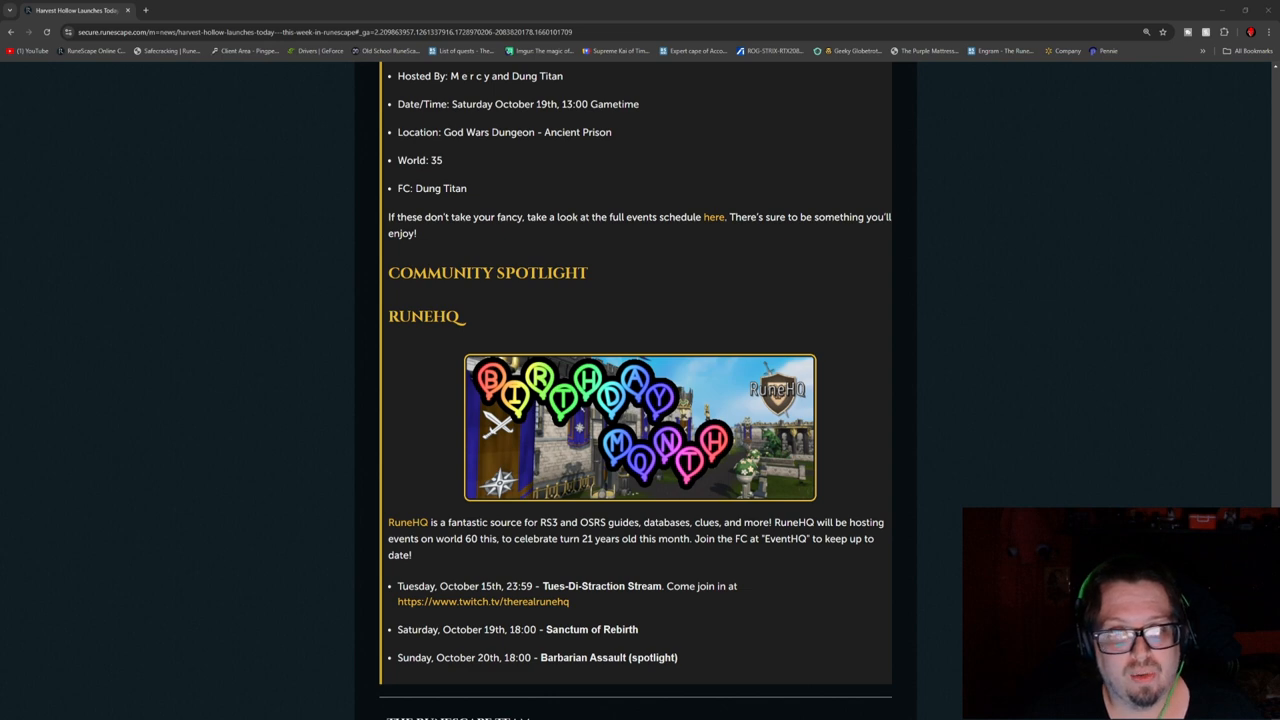
{"action": "scroll", "scroll_direction": "down", "scroll_amount": 3}
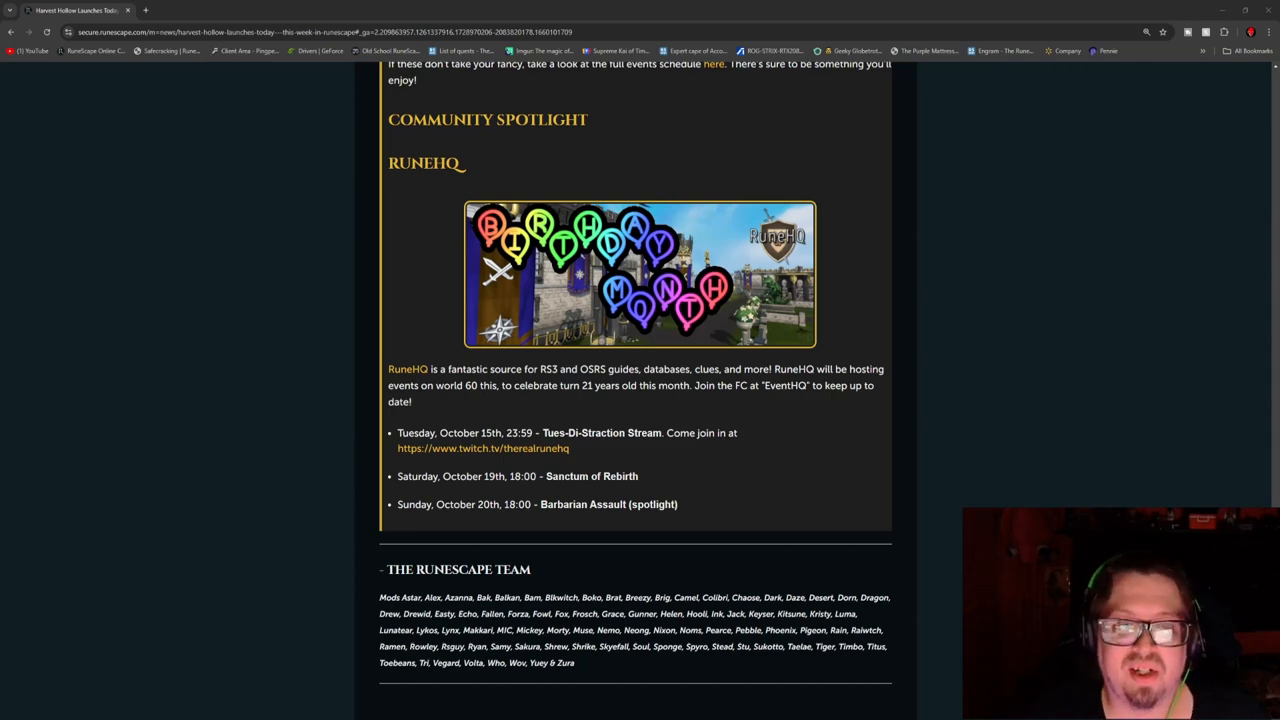
{"action": "scroll", "scroll_direction": "down", "scroll_amount": 3}
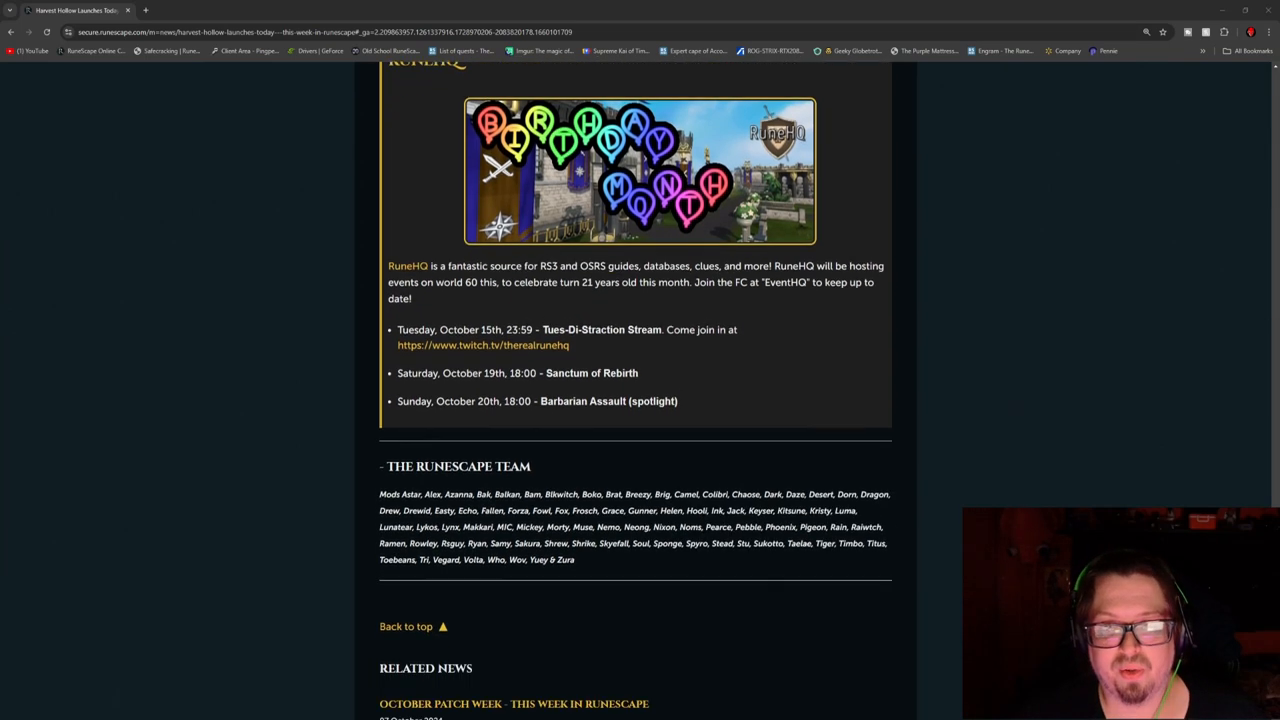
{"action": "scroll", "scroll_direction": "down", "scroll_amount": 3}
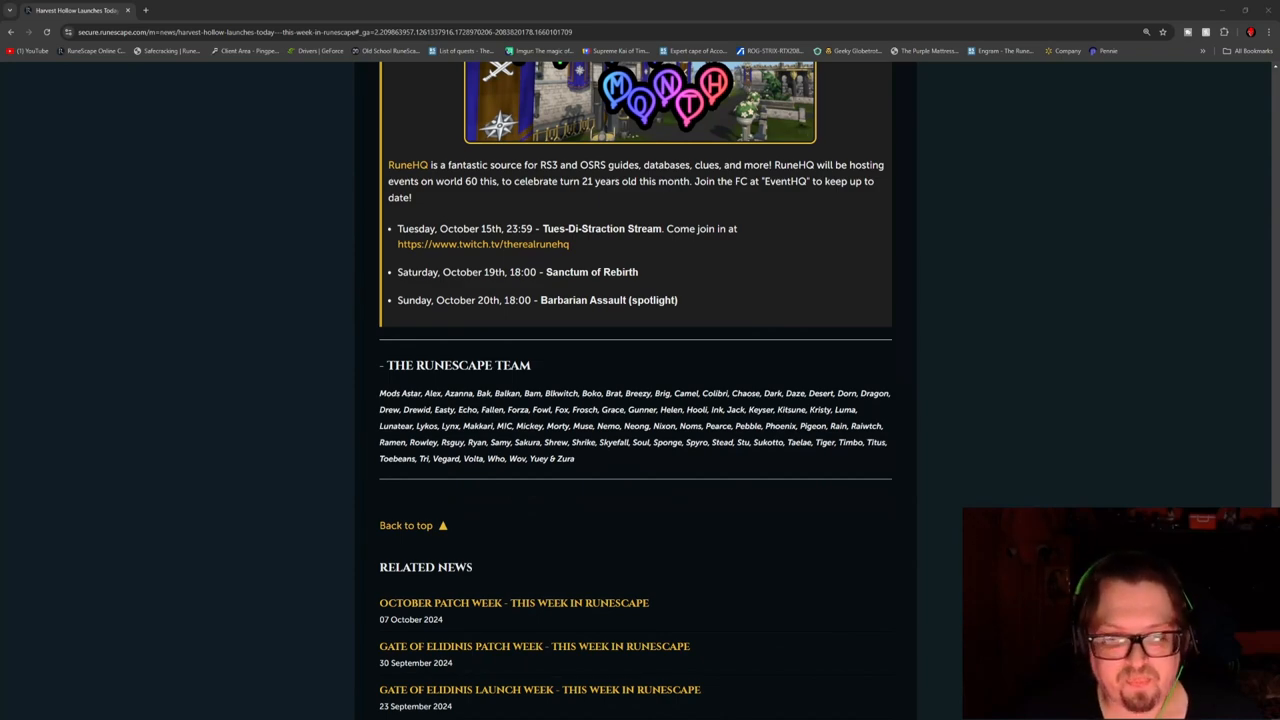
{"action": "scroll", "scroll_direction": "down", "scroll_amount": 3}
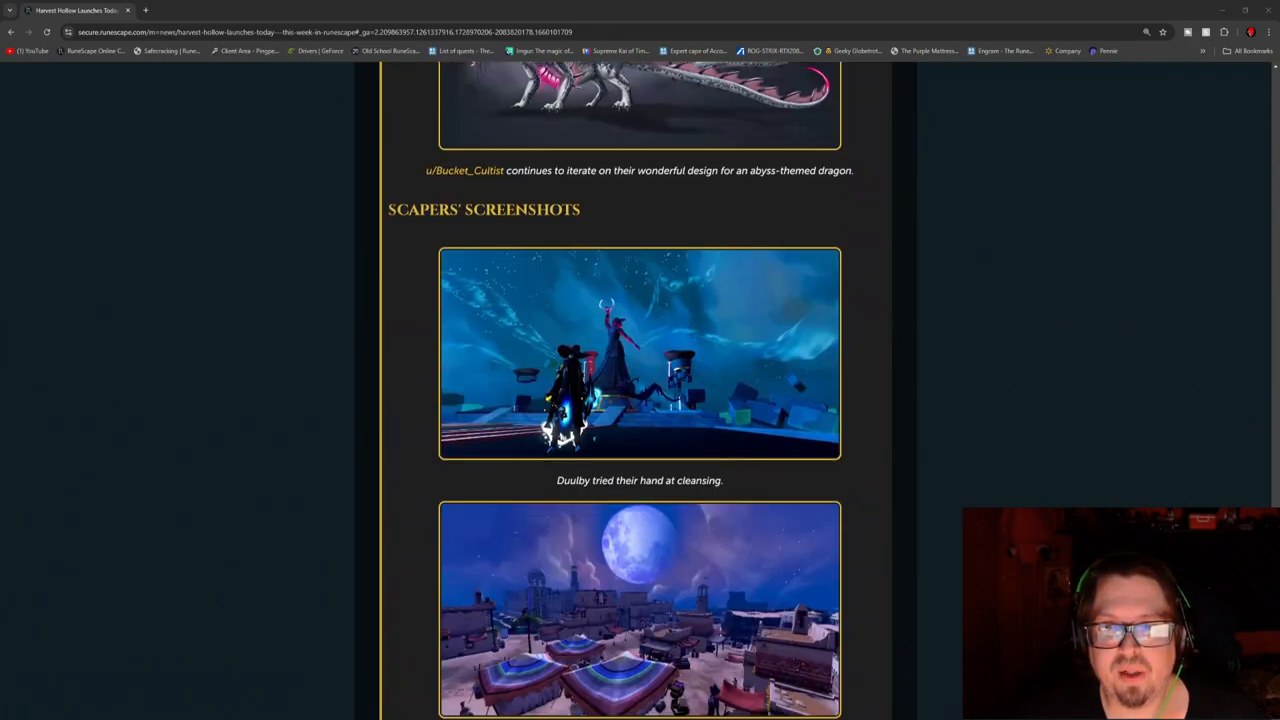
{"action": "scroll", "scroll_direction": "down", "scroll_amount": 3}
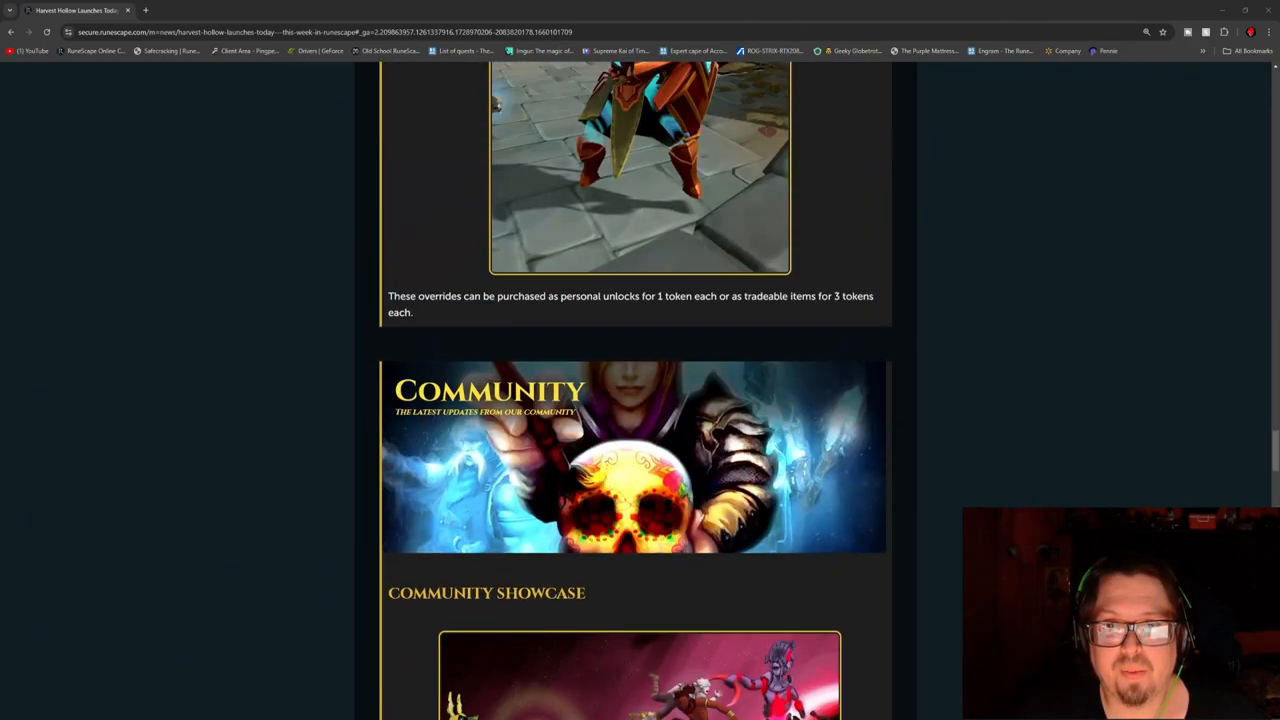
{"action": "scroll", "scroll_direction": "up", "scroll_amount": 3}
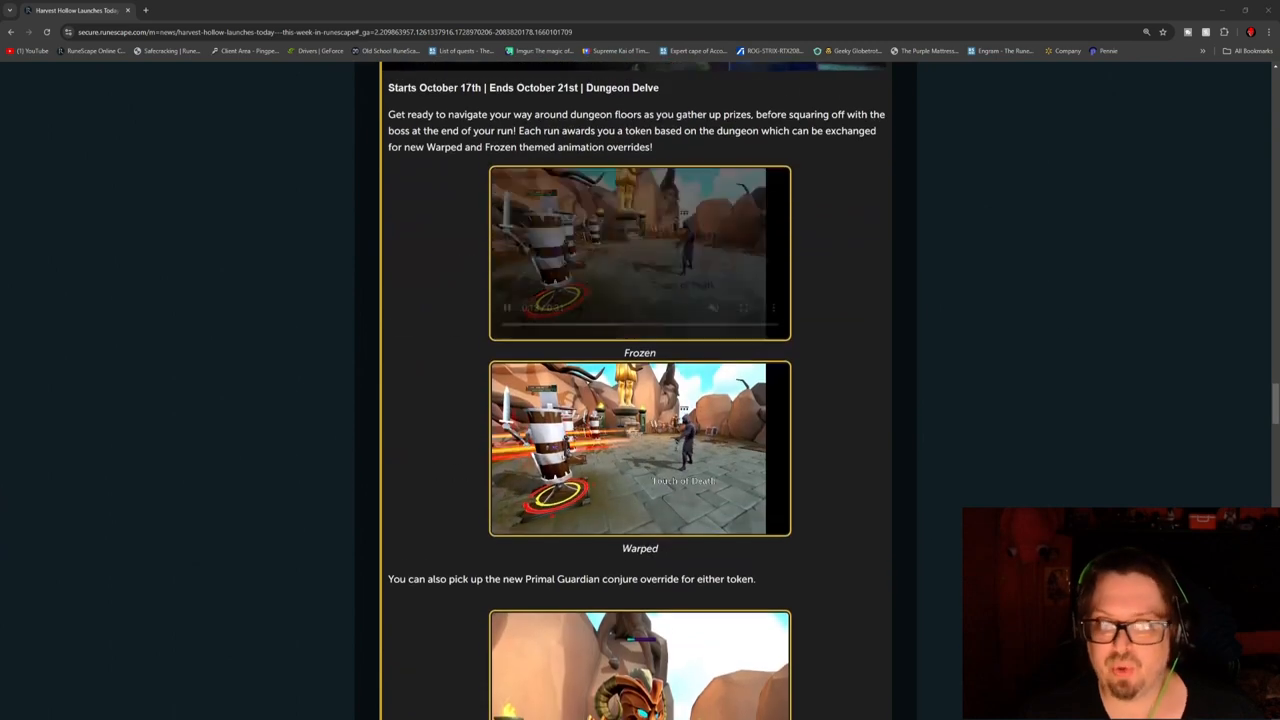